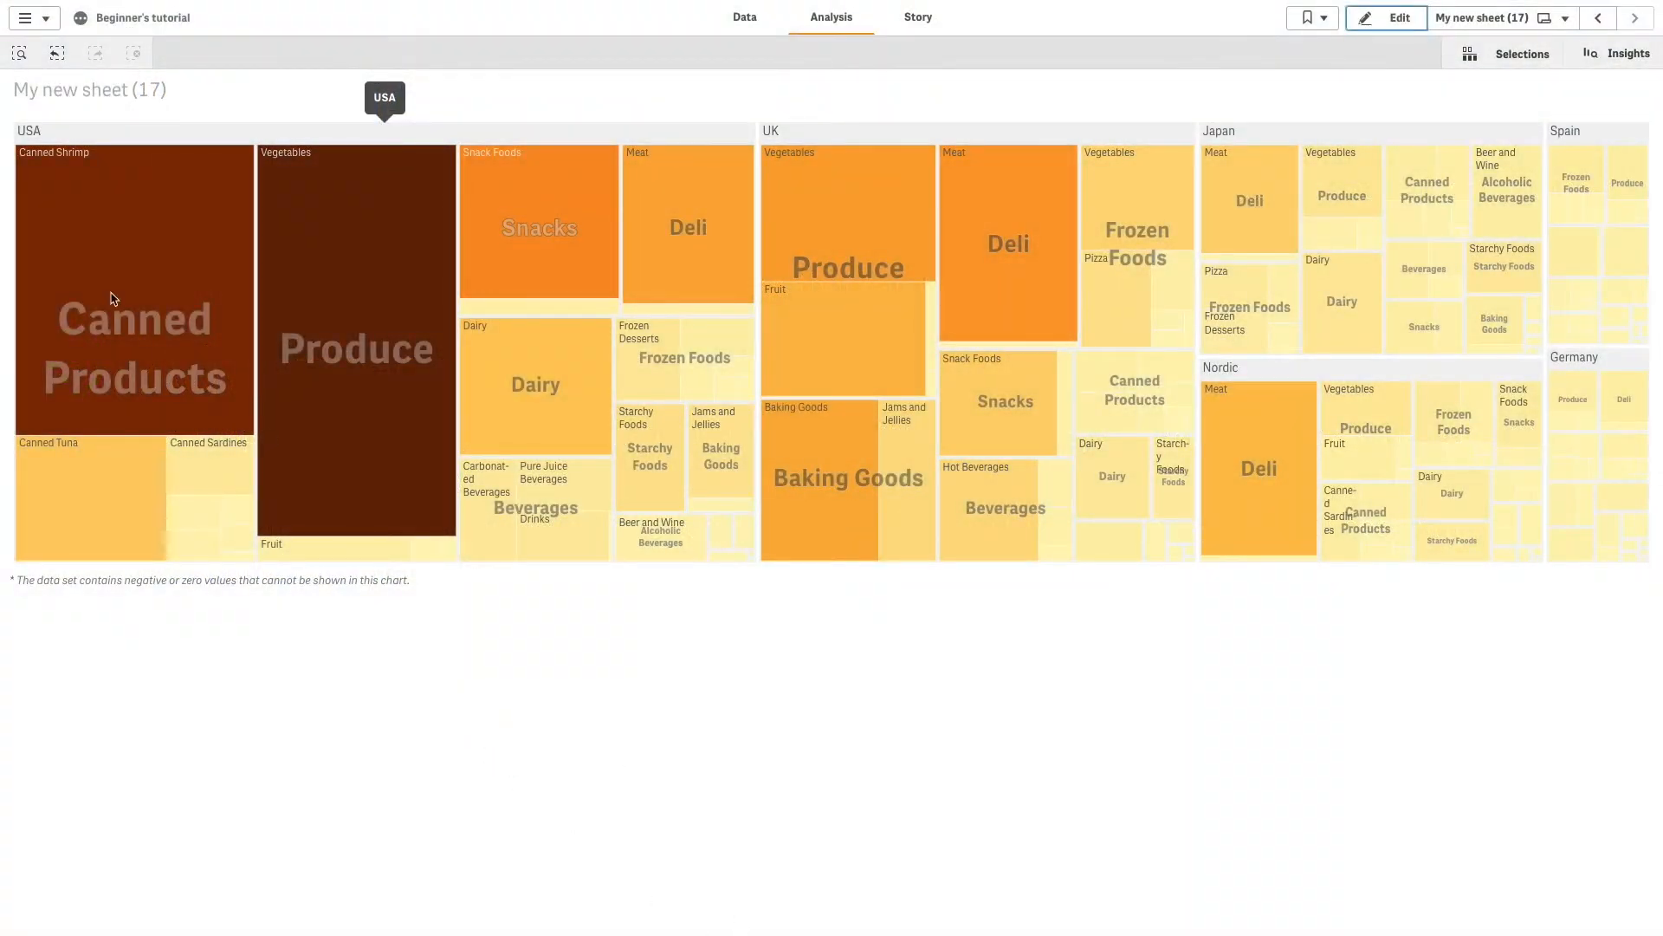
pyautogui.moveTo(194, 213)
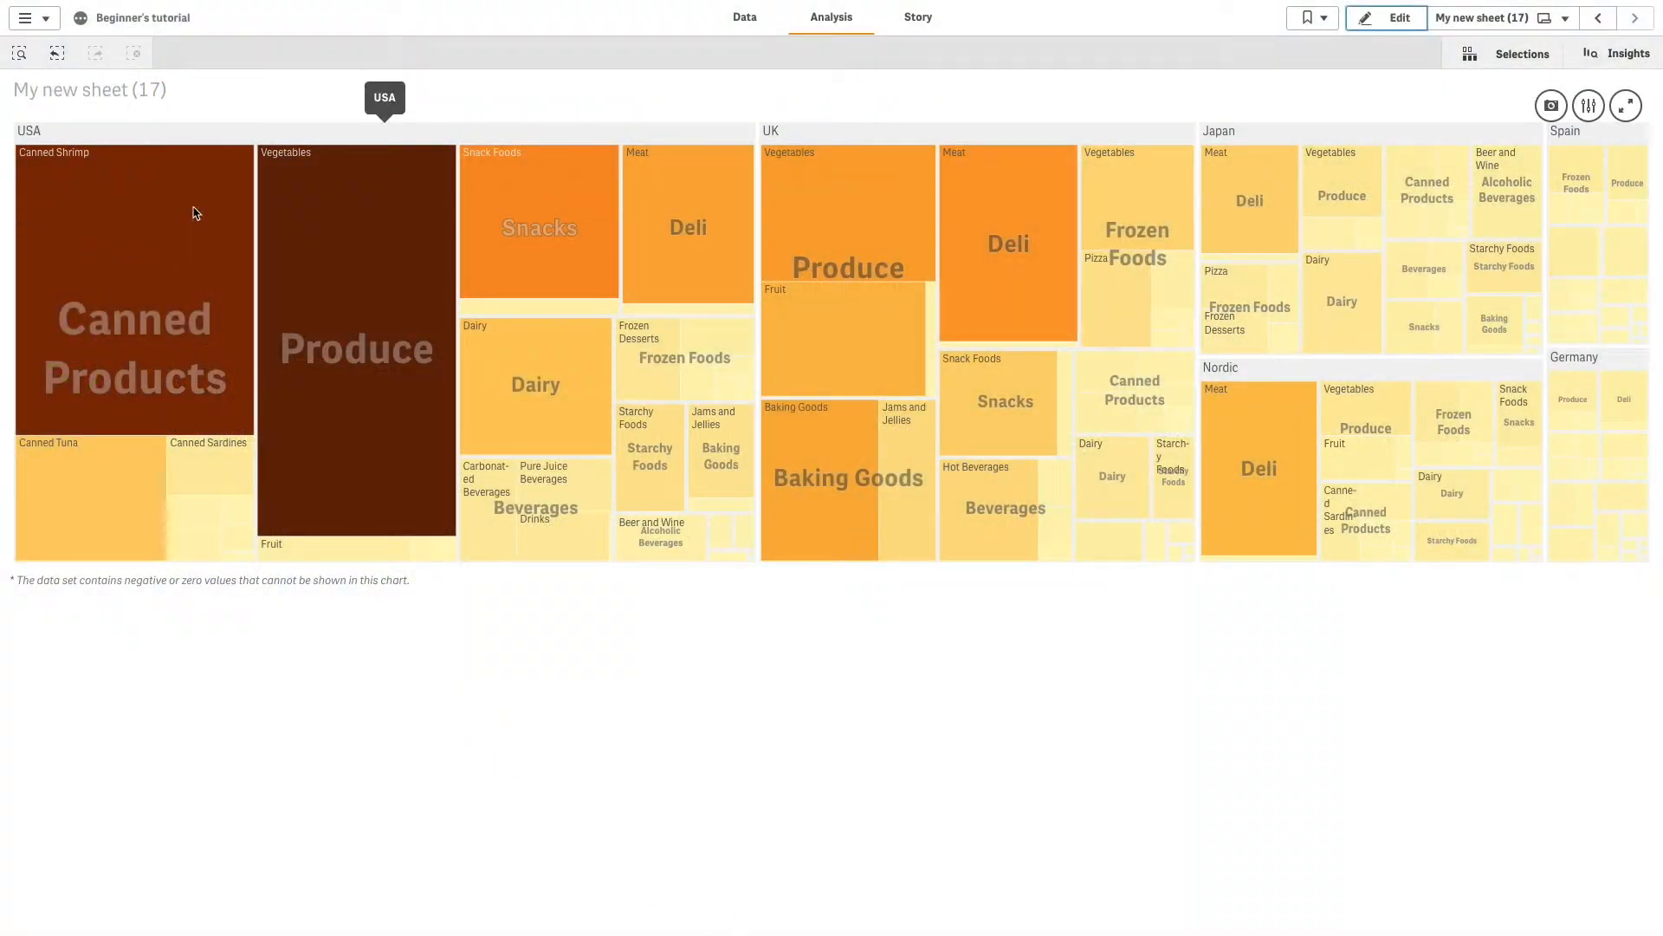
pyautogui.moveTo(164, 230)
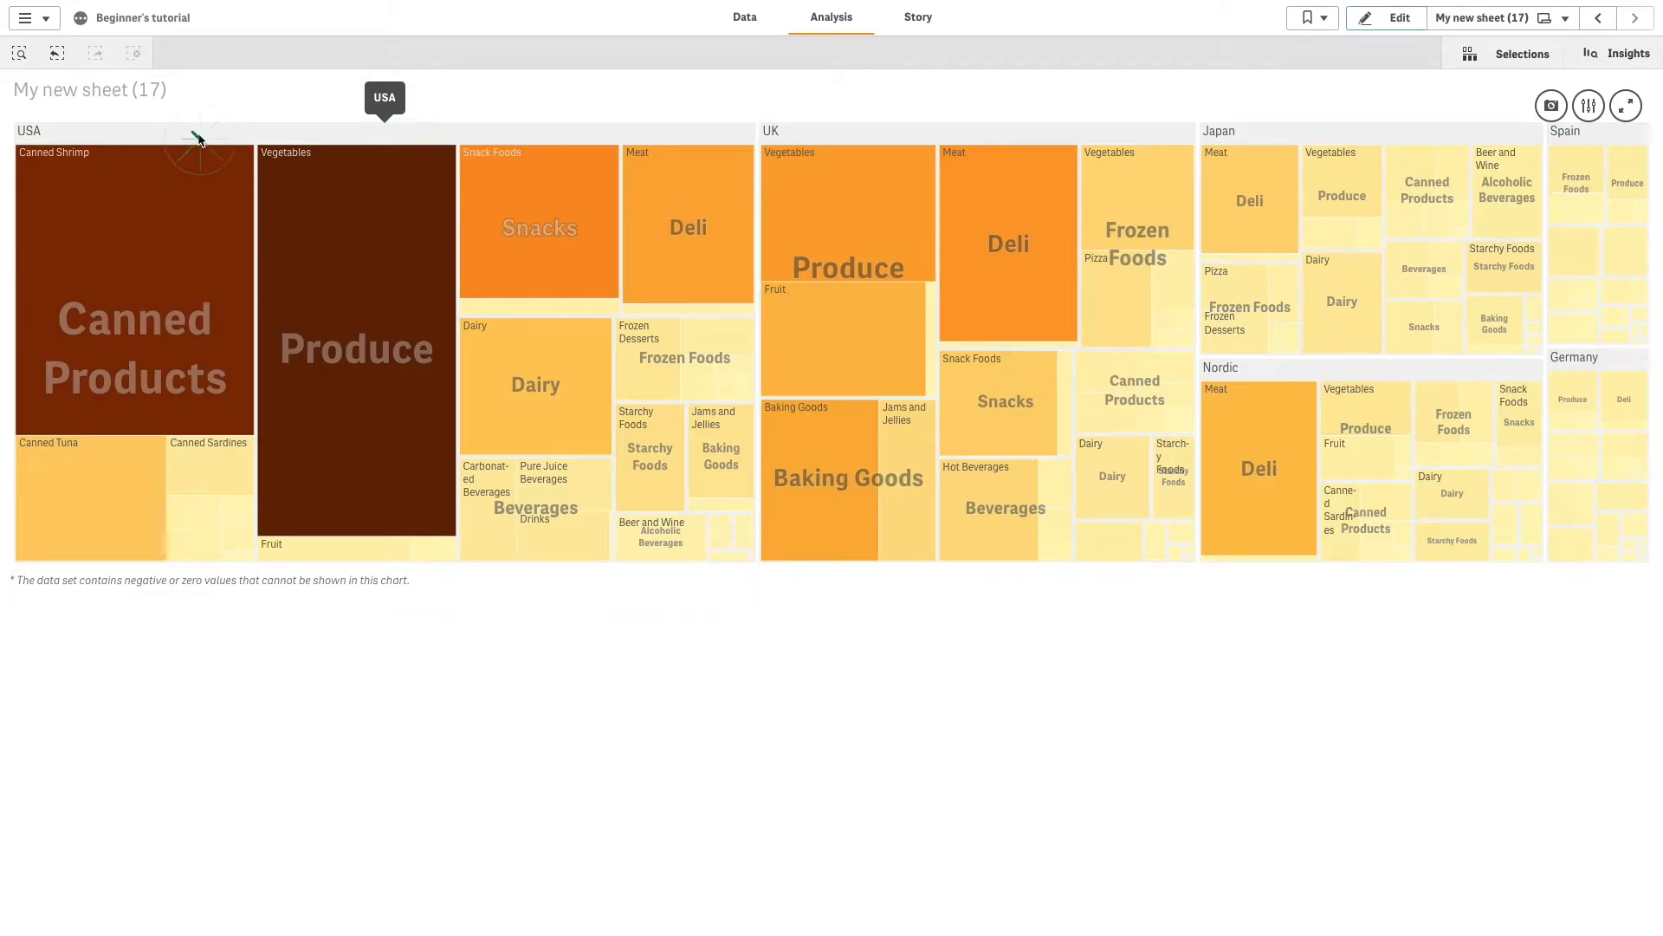
# Step: Select the USA region, confirm, then select its Frozen Foods group and confirm
pyautogui.click(196, 139)
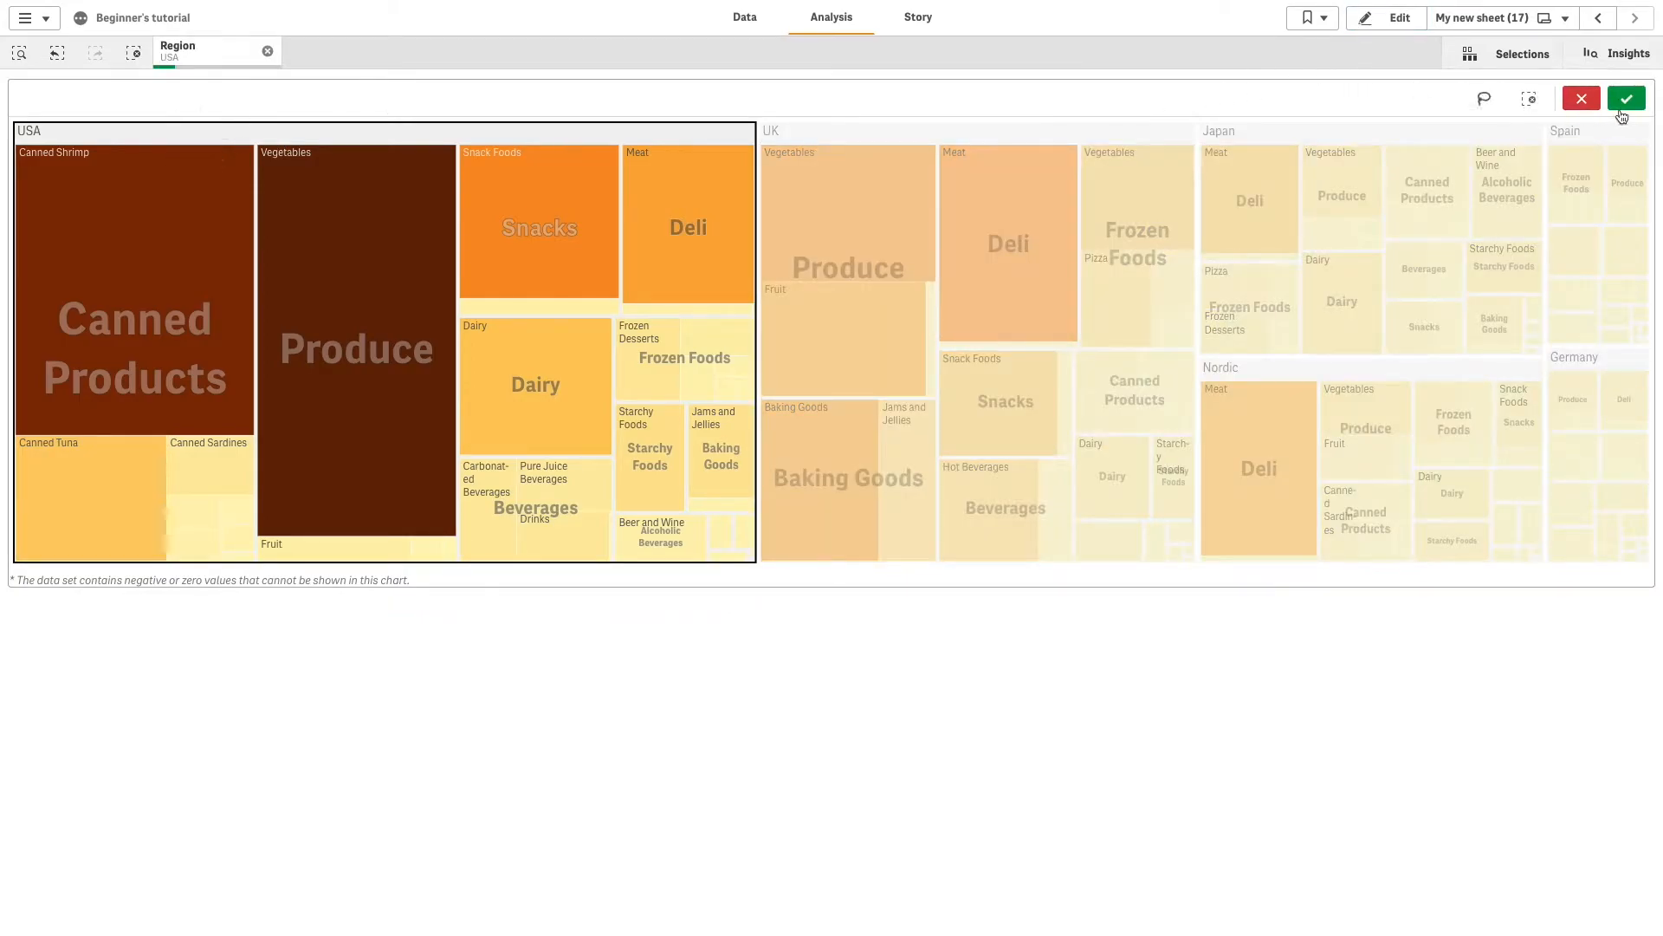
pyautogui.click(1626, 99)
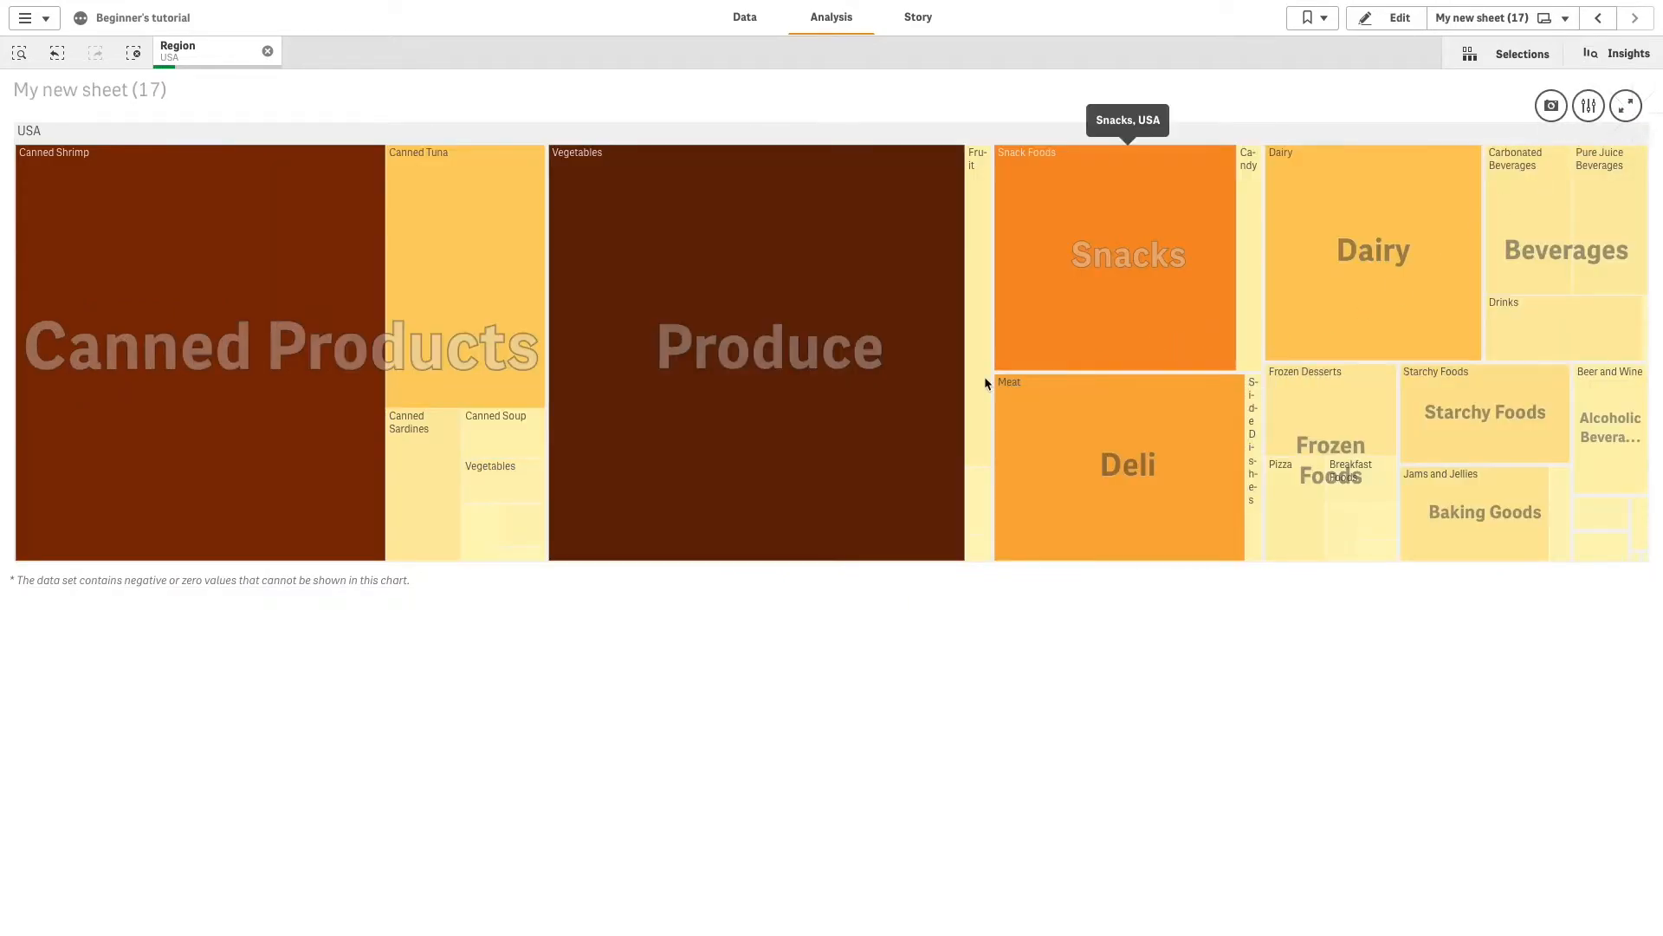
pyautogui.moveTo(876, 427)
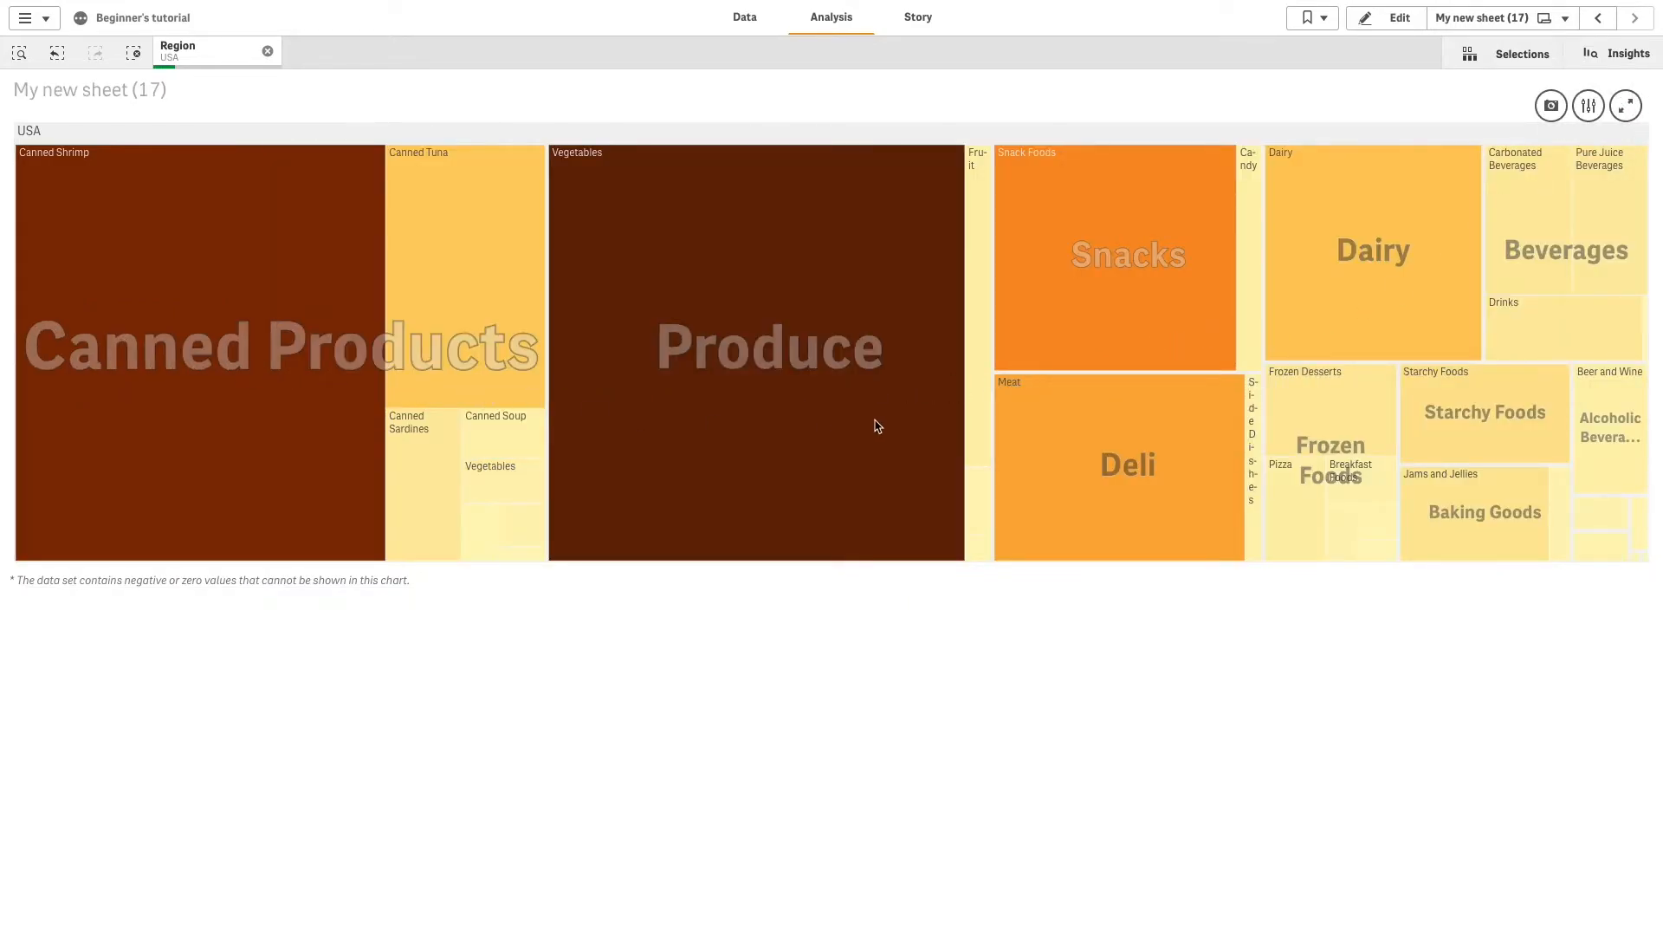
pyautogui.moveTo(1215, 478)
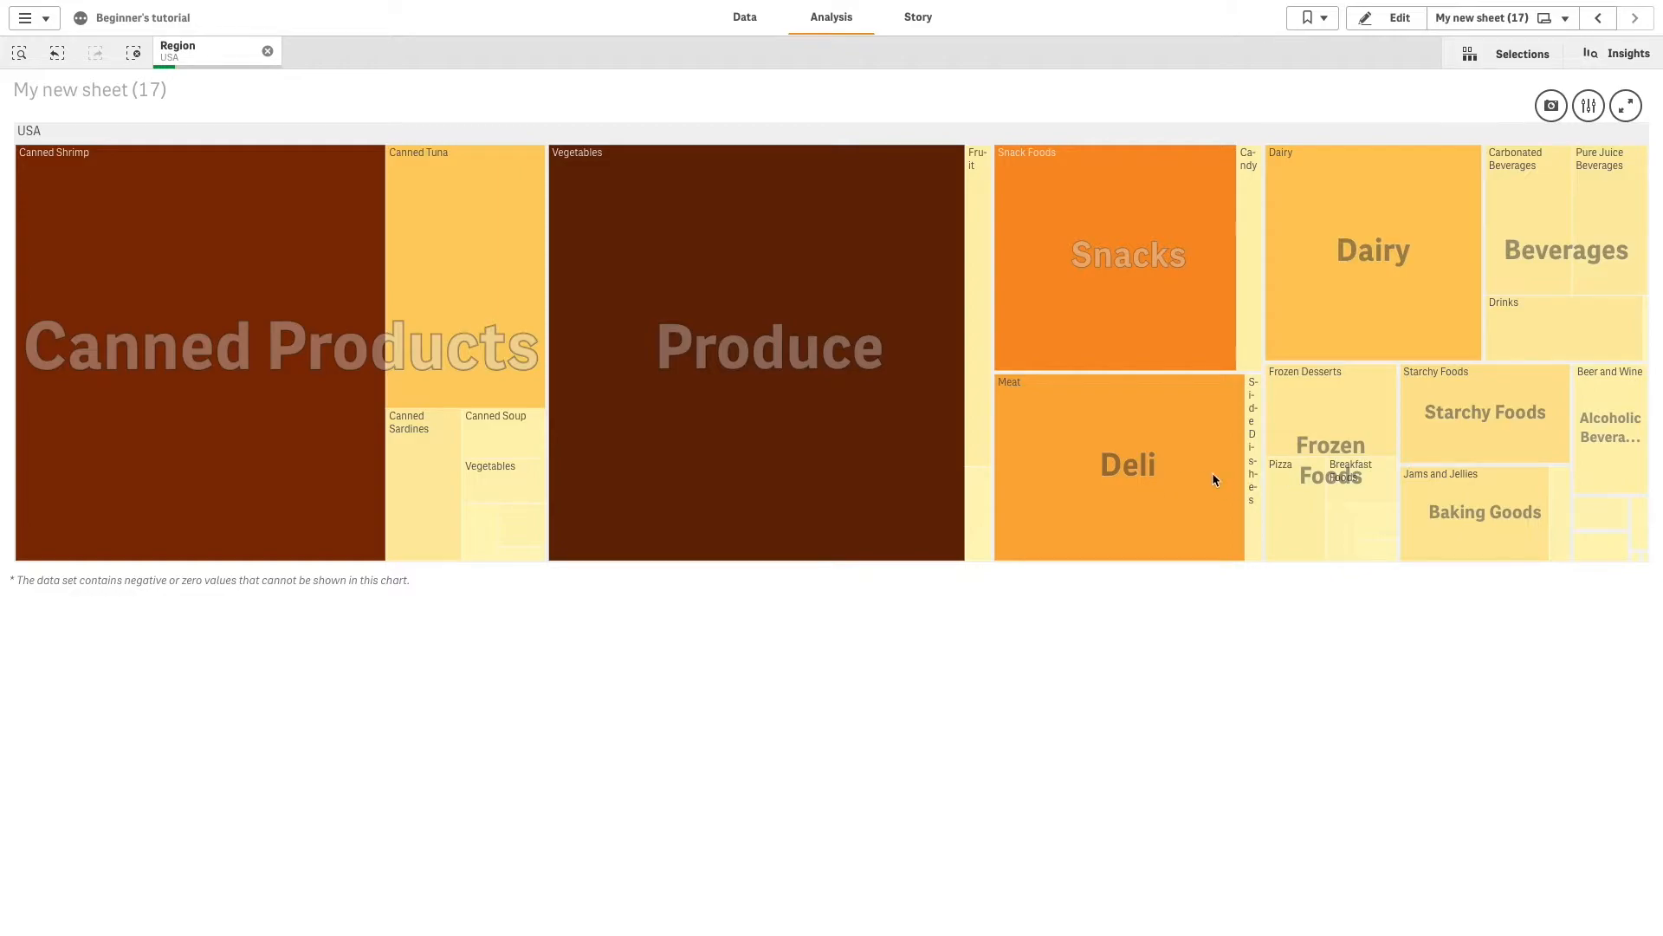
pyautogui.click(1330, 471)
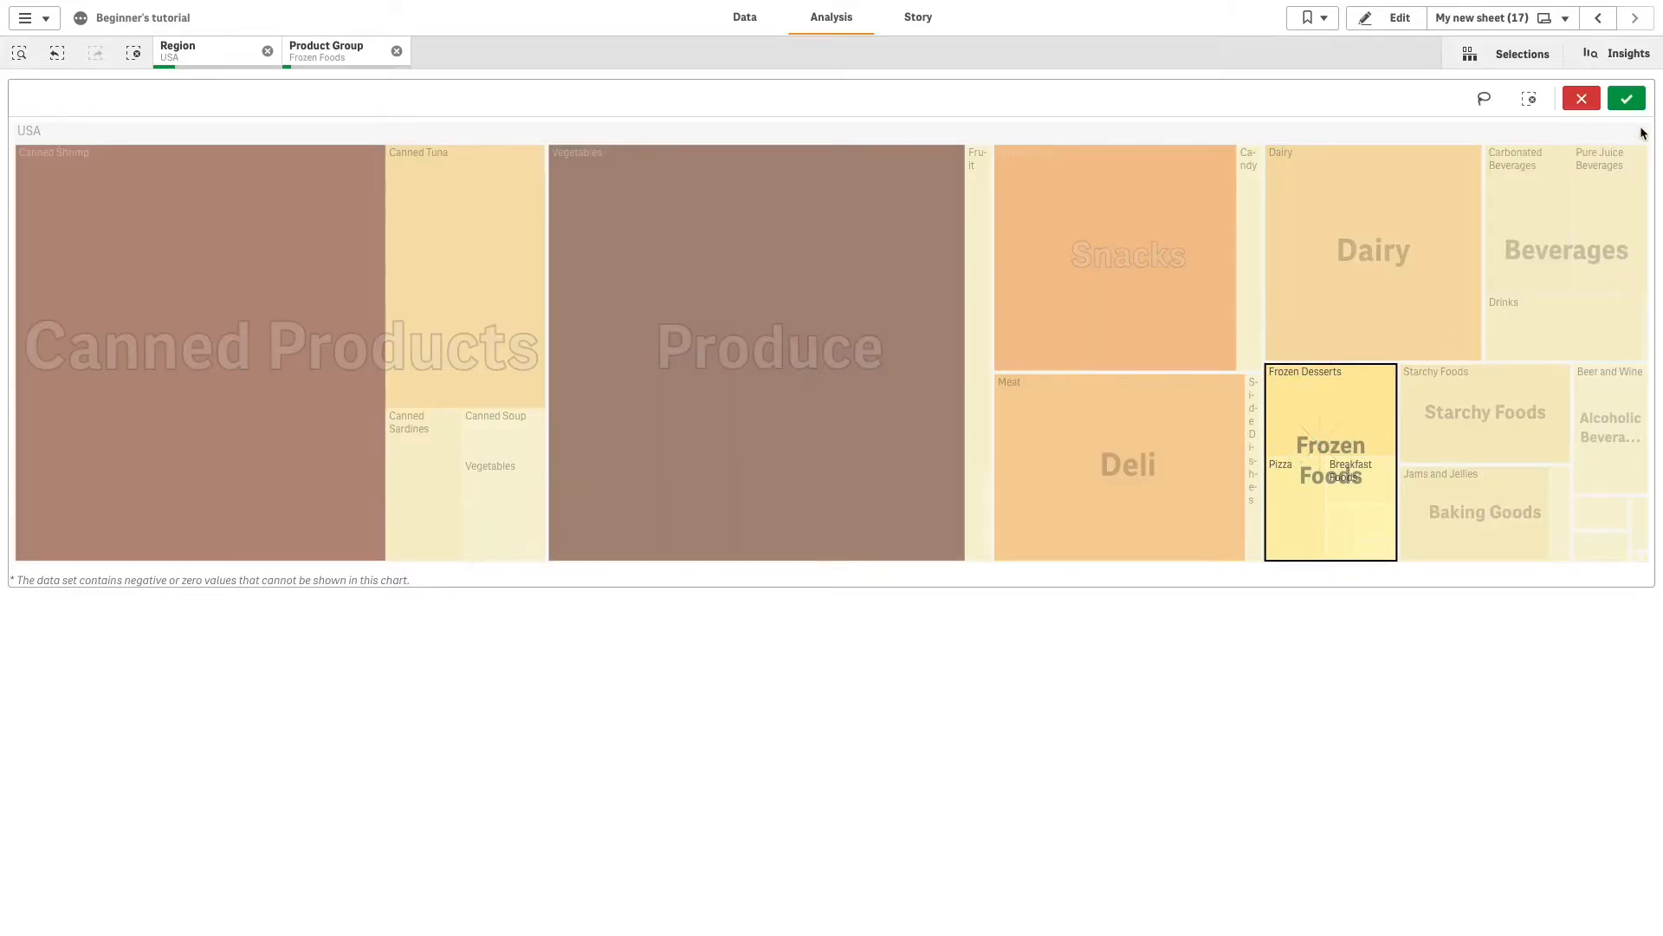
pyautogui.click(1625, 97)
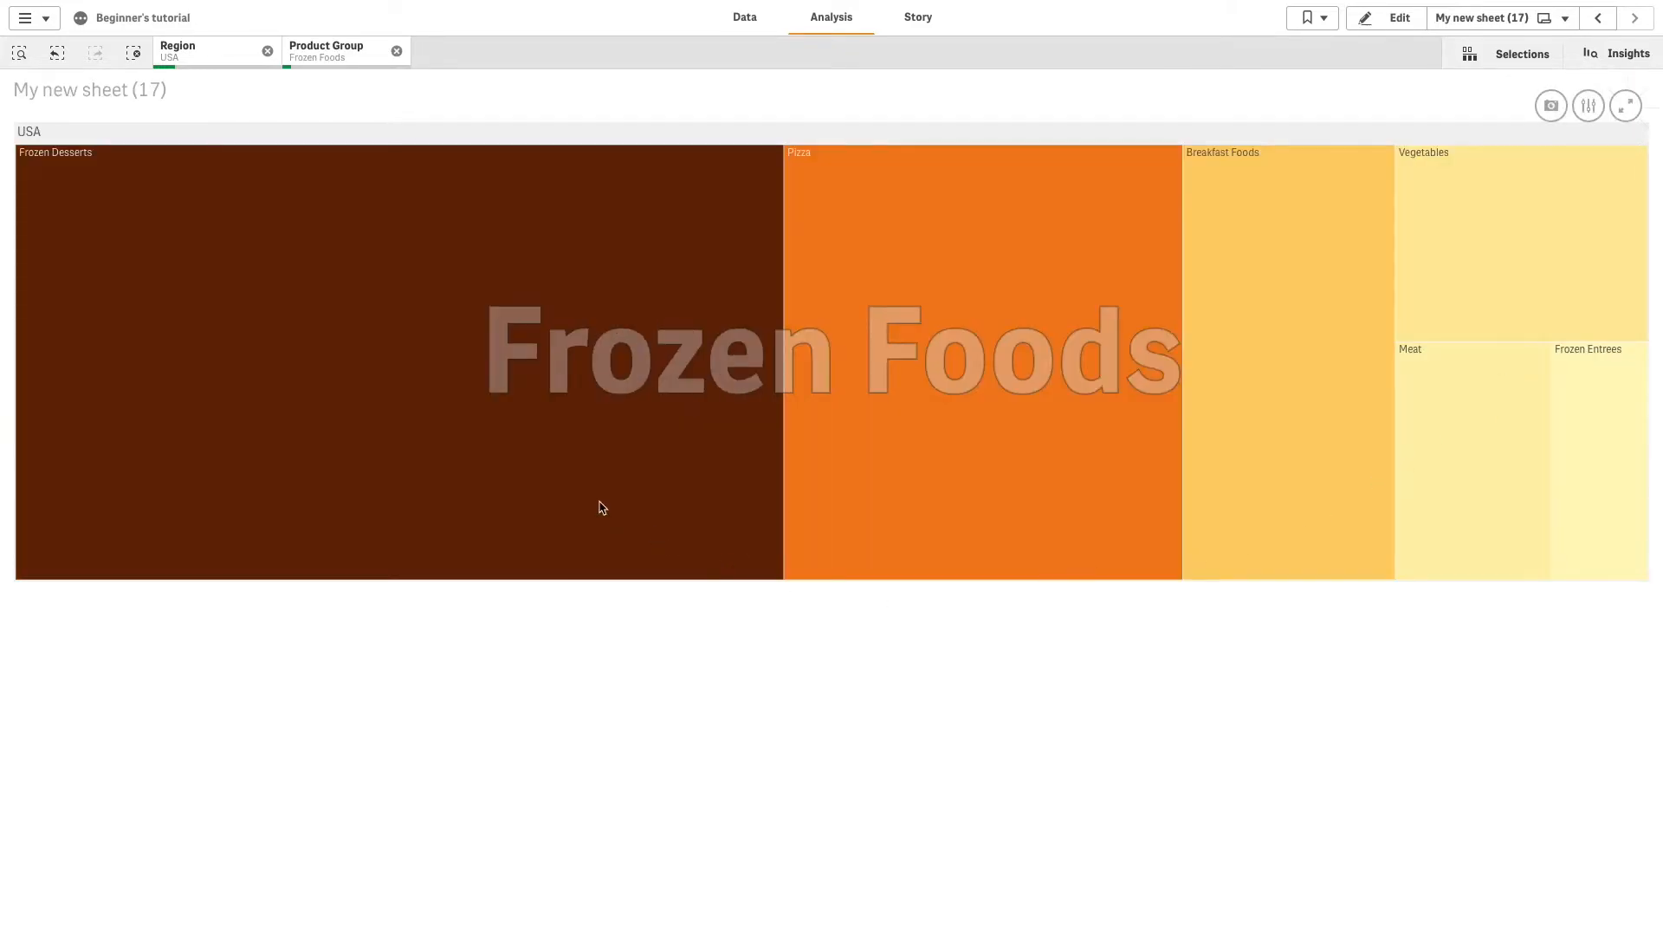
pyautogui.moveTo(951, 246)
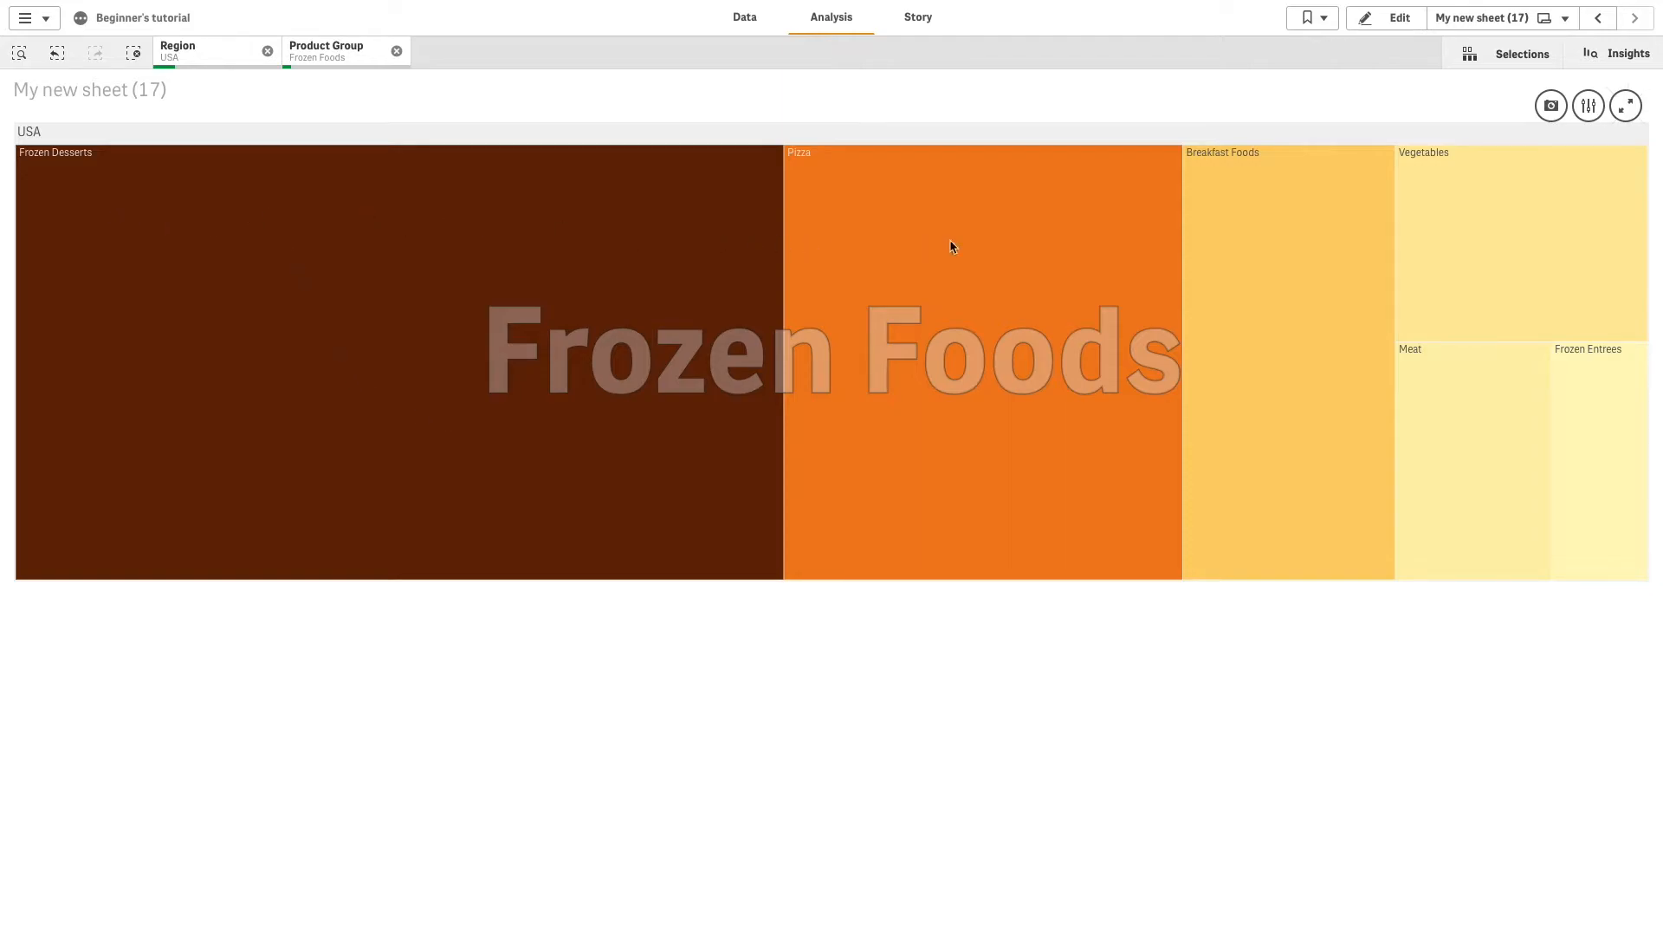
pyautogui.moveTo(858, 230)
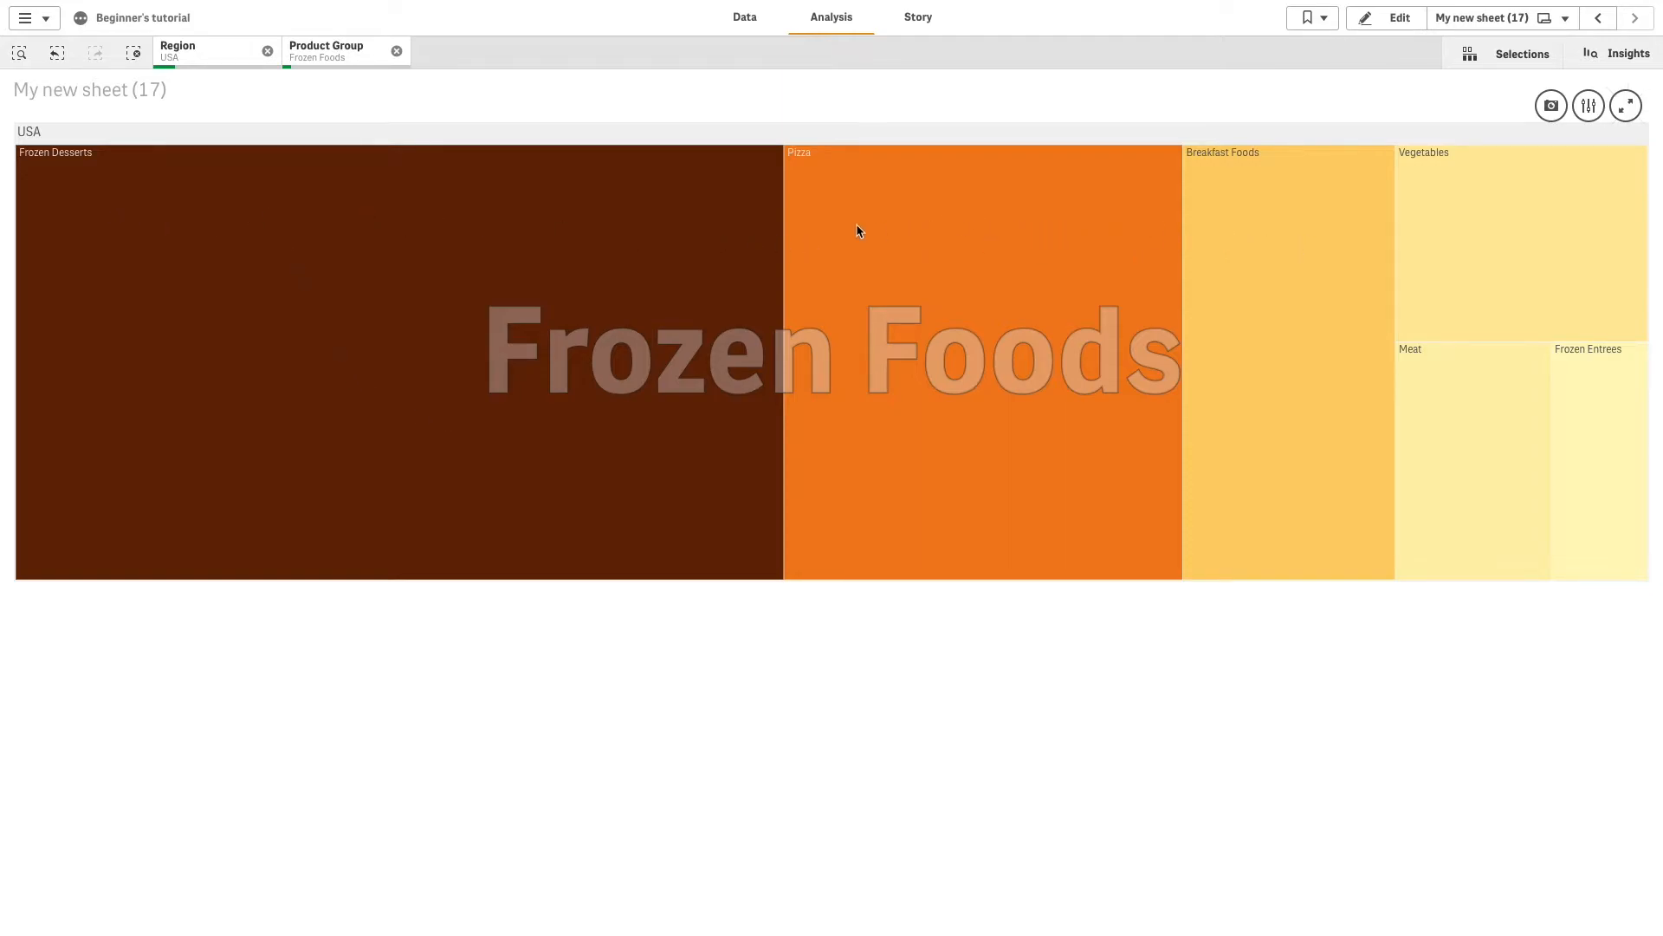
pyautogui.moveTo(1610, 174)
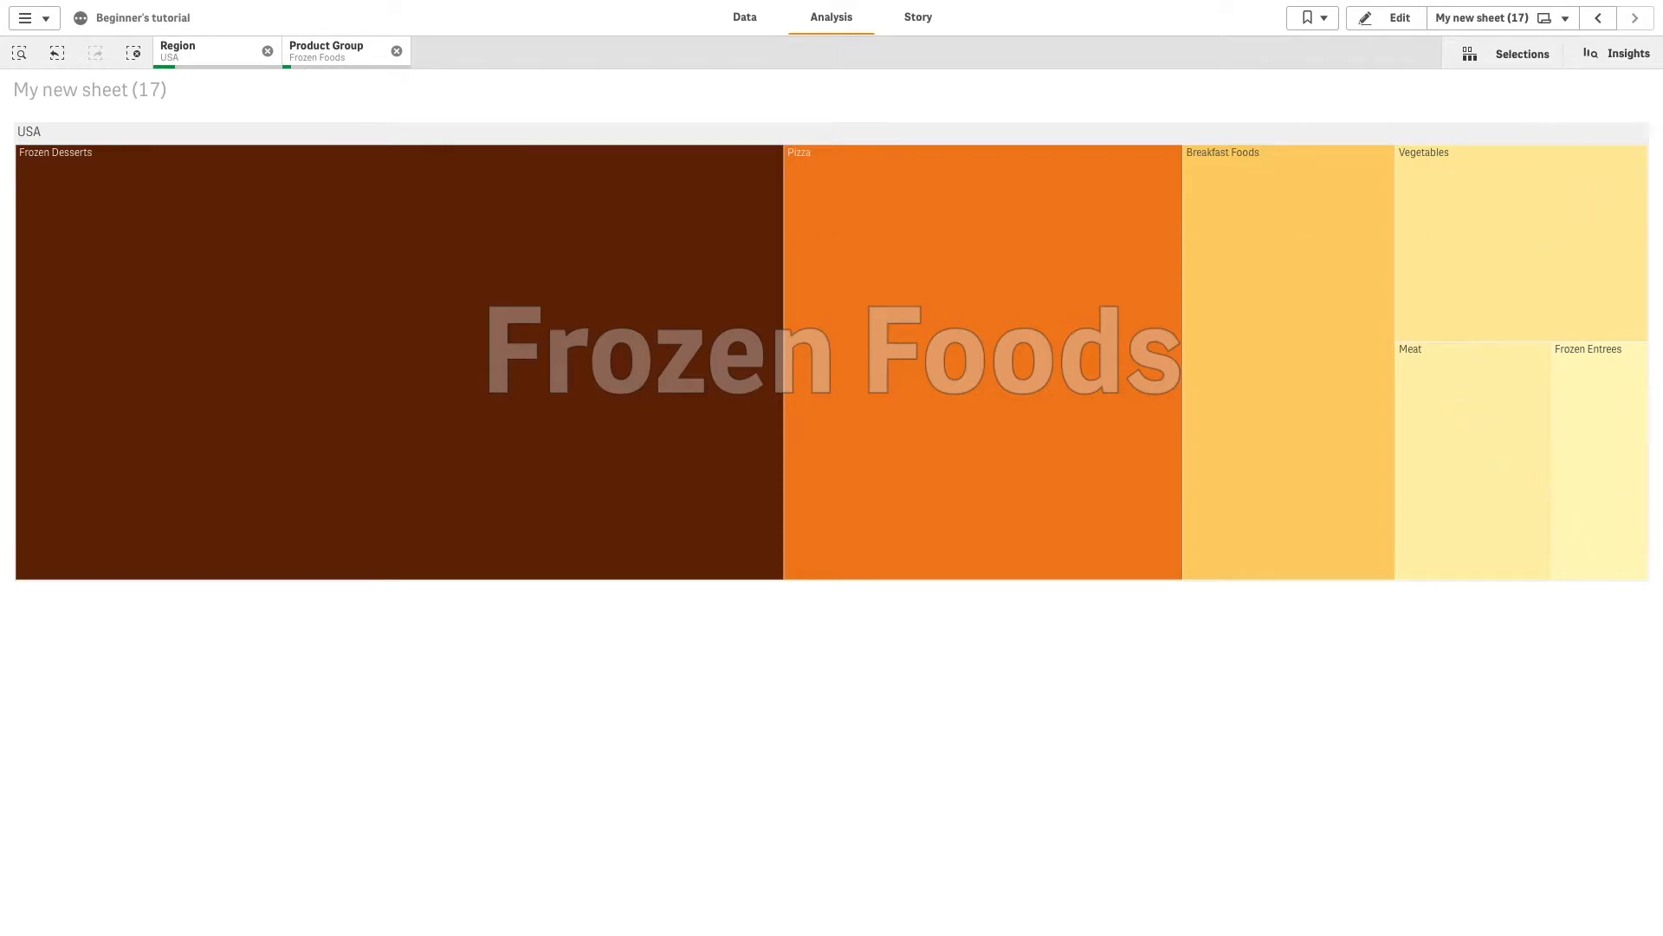
# Step: In edit mode, give the new treemap dimension Product Group and measure Sales
pyautogui.click(1386, 18)
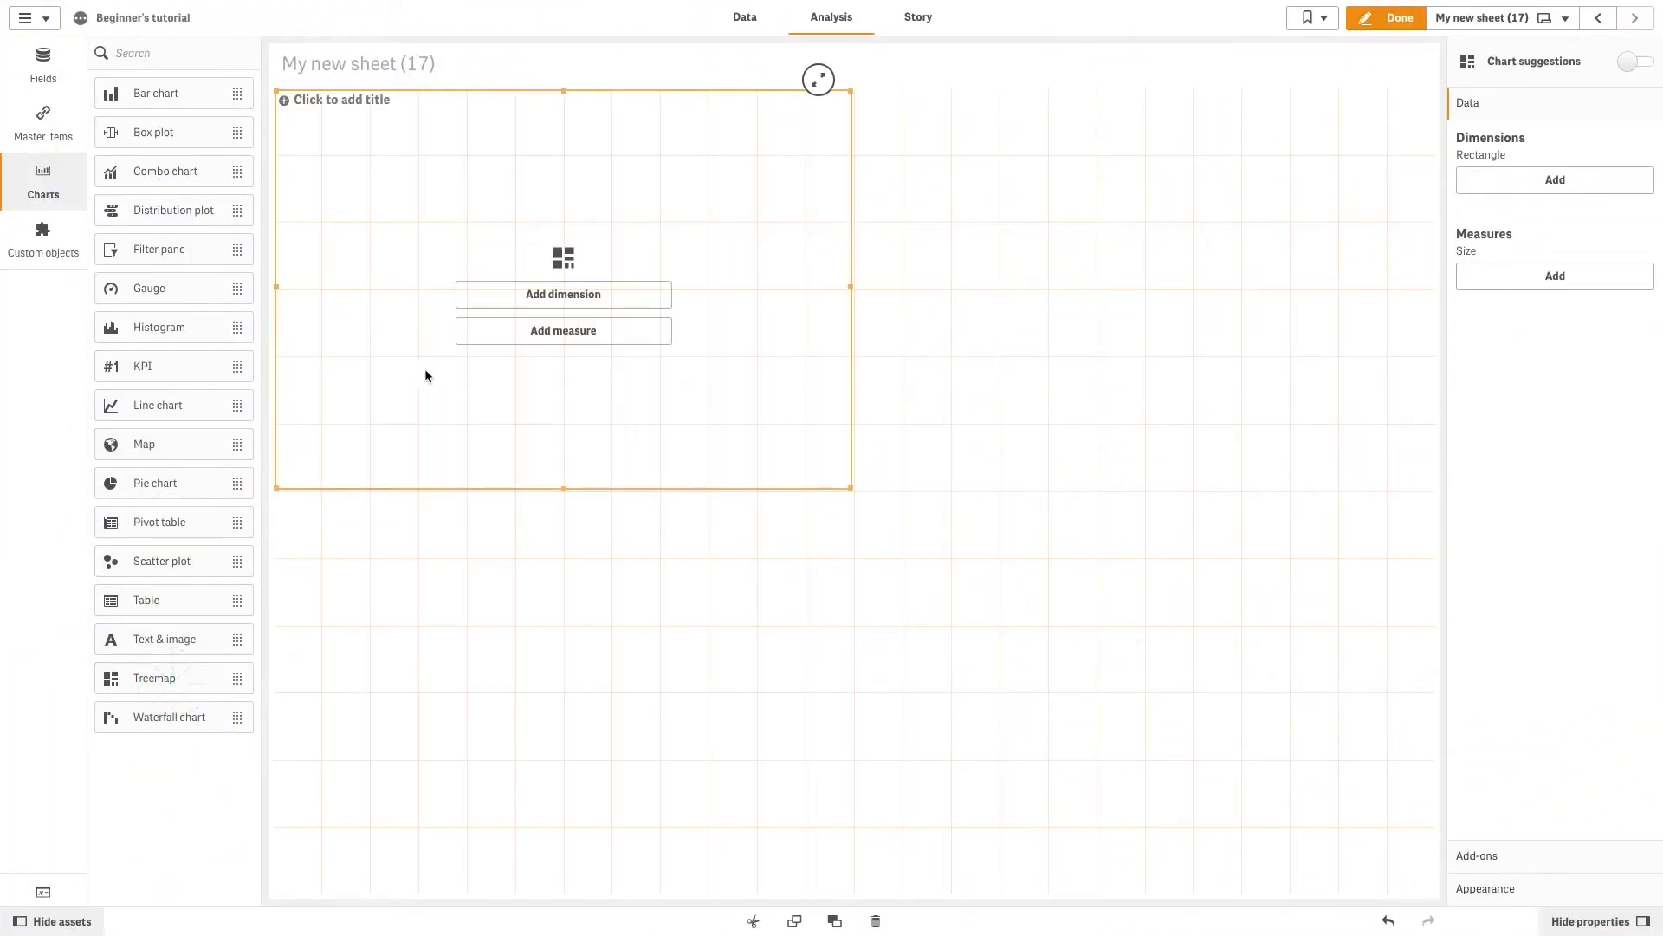
pyautogui.click(563, 294)
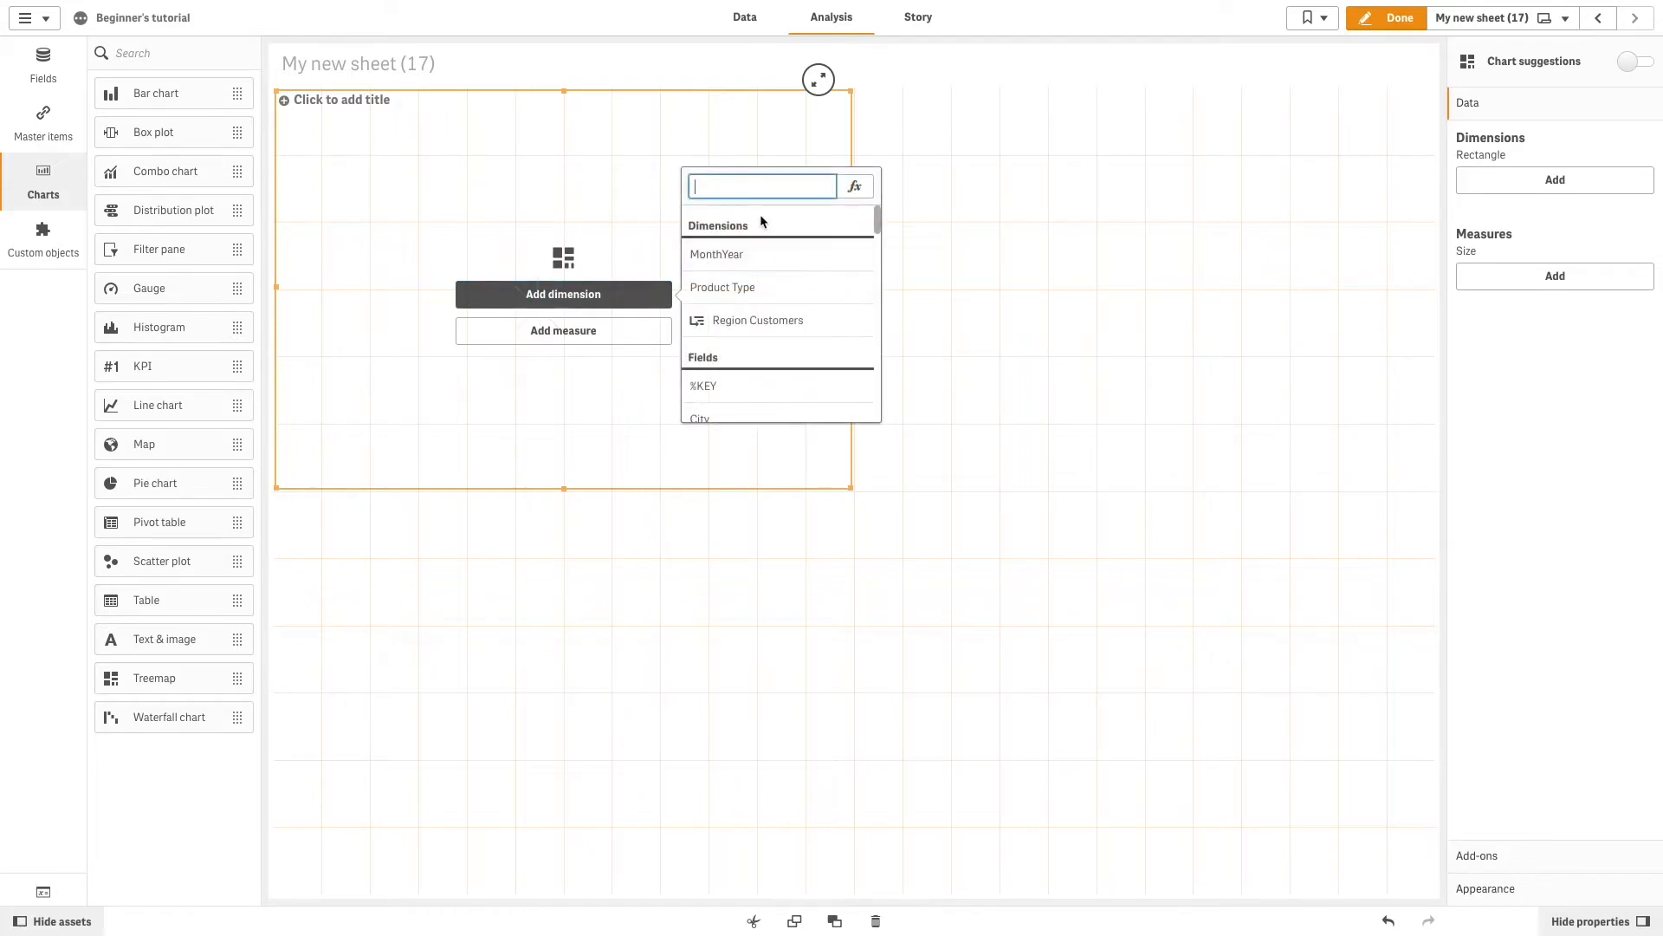
pyautogui.write('Produ')
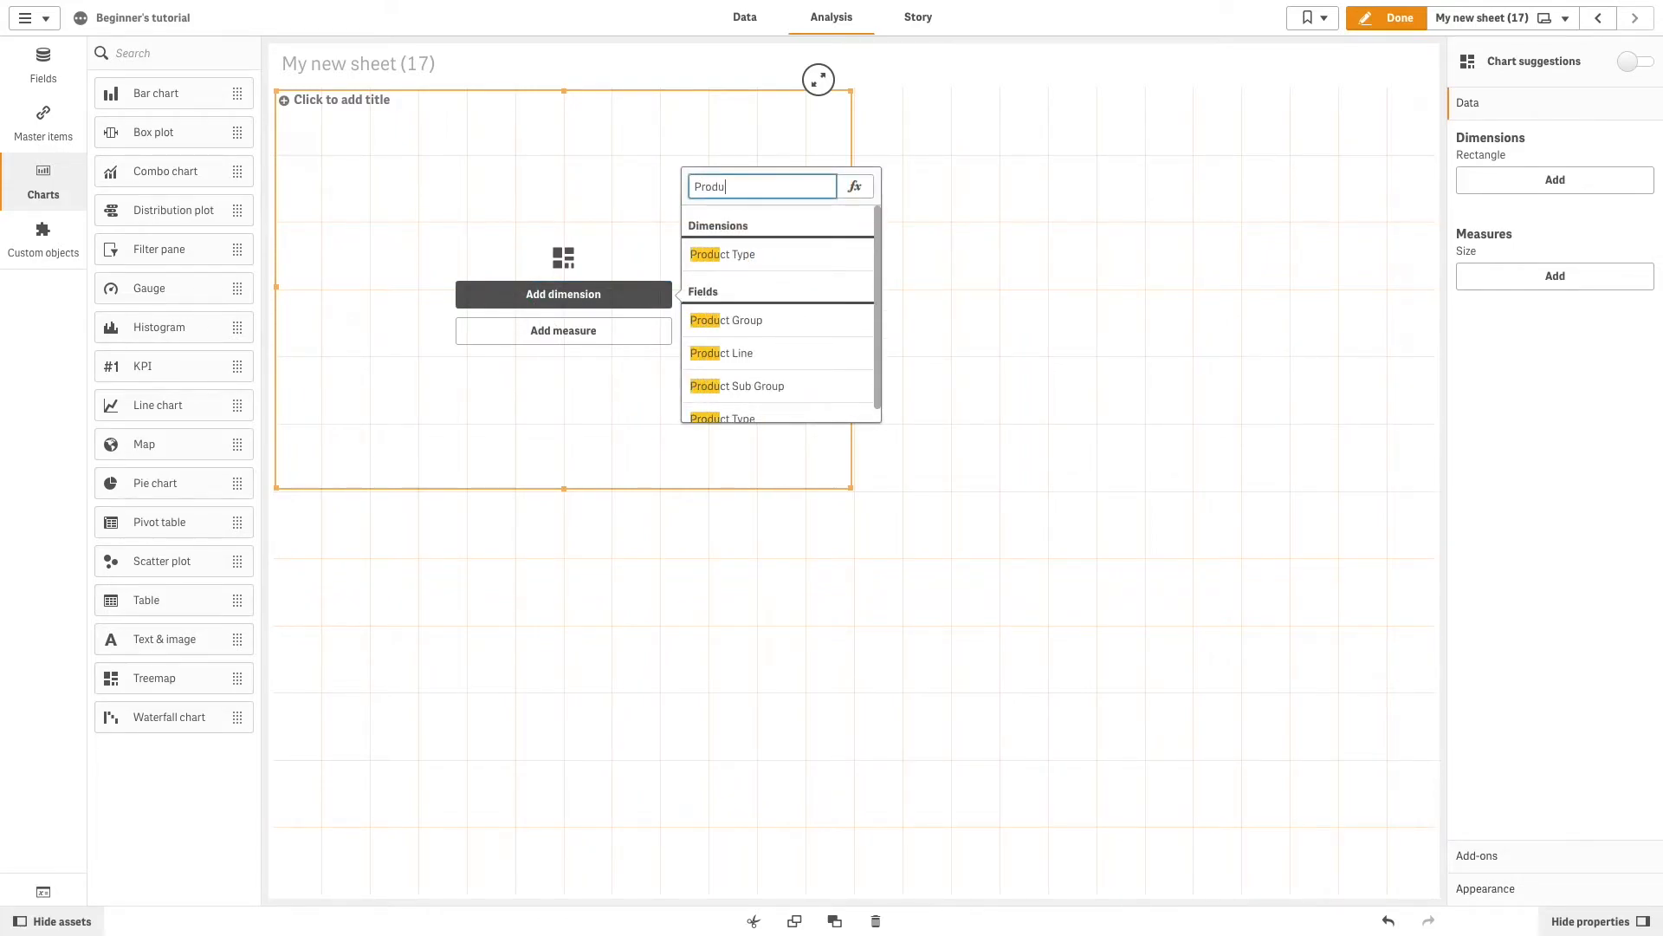
pyautogui.click(726, 321)
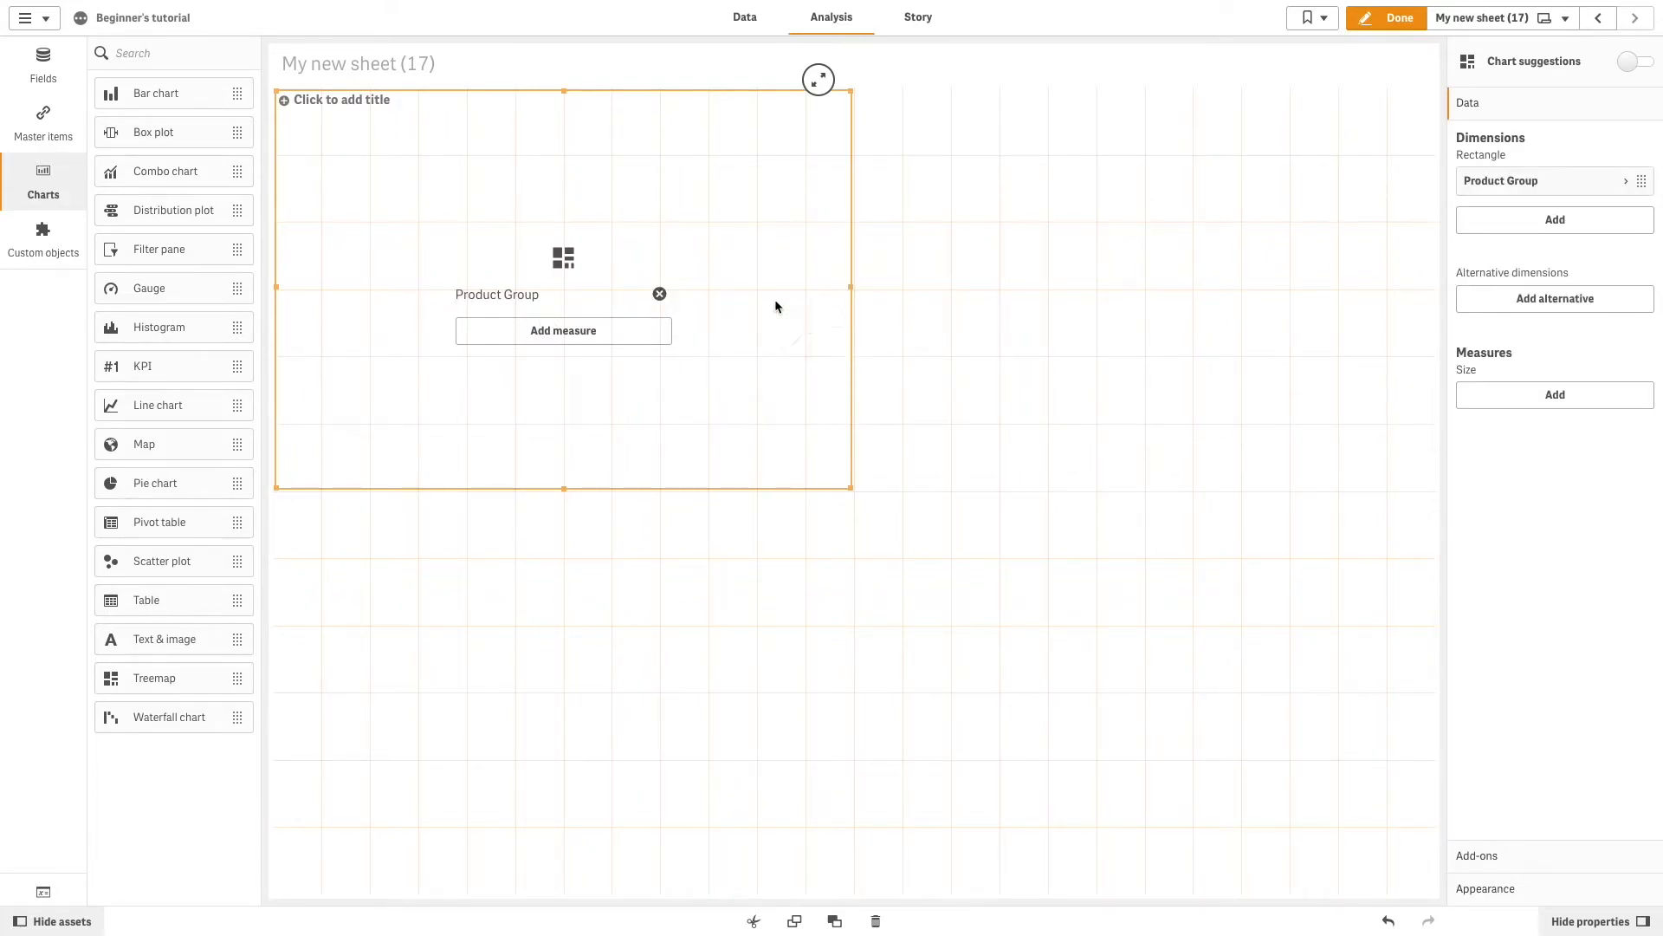
pyautogui.write('Sales')
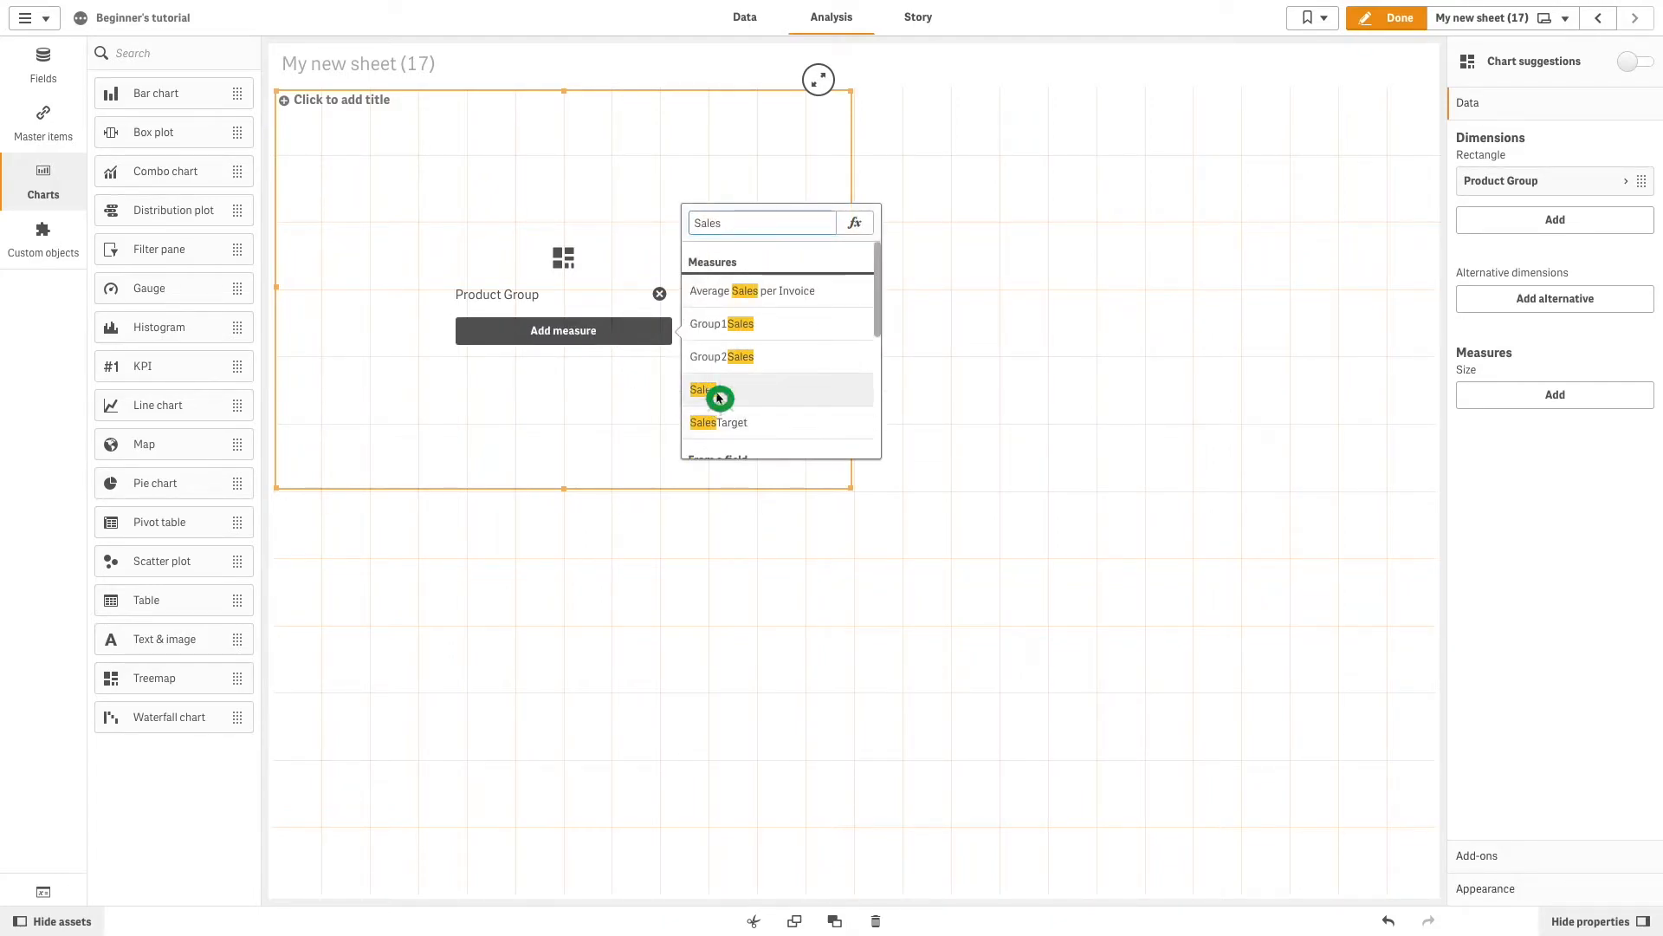
pyautogui.click(702, 390)
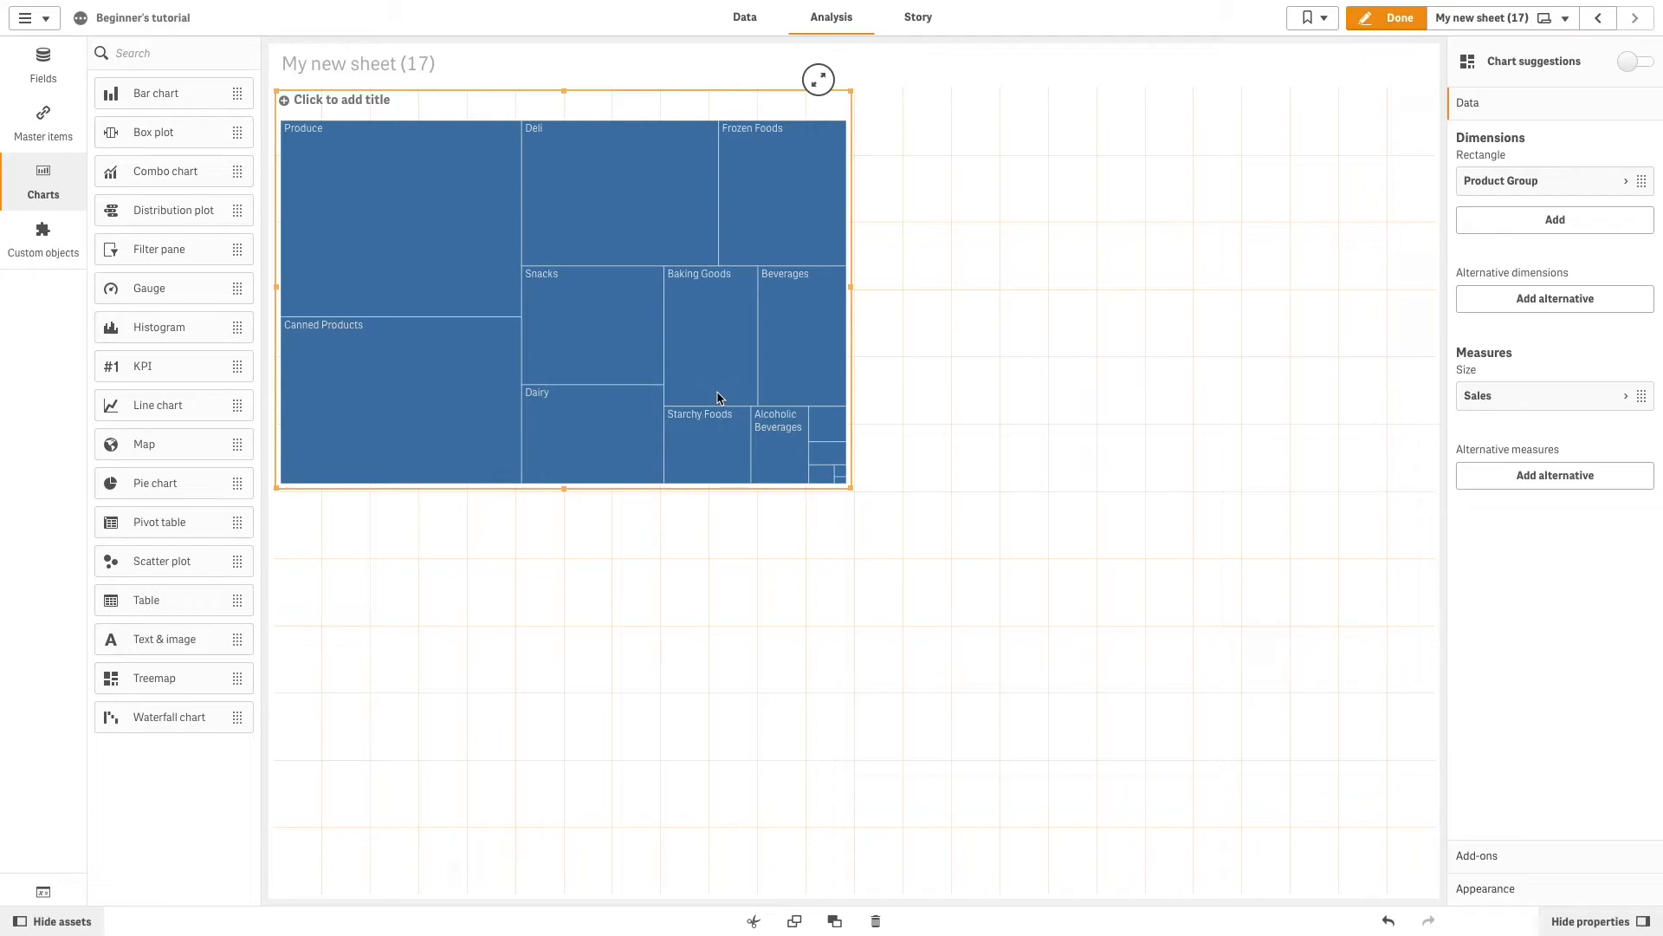
# Step: Add Product Type as a second dimension nested under Product Group
pyautogui.click(1552, 220)
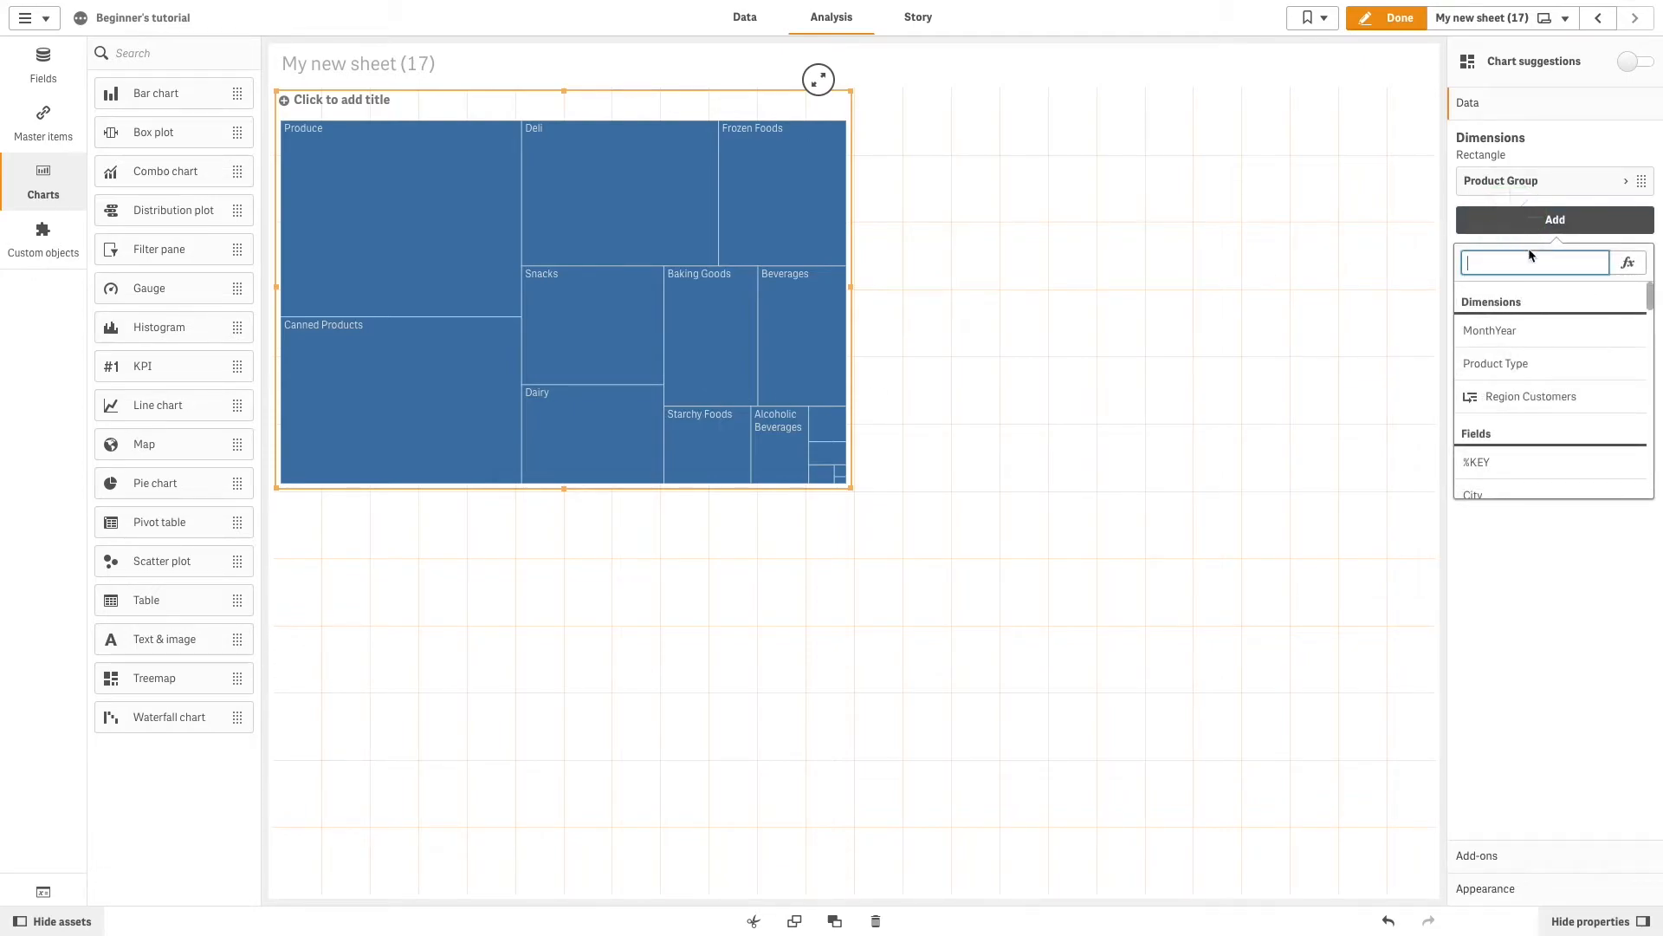
pyautogui.write('Produc')
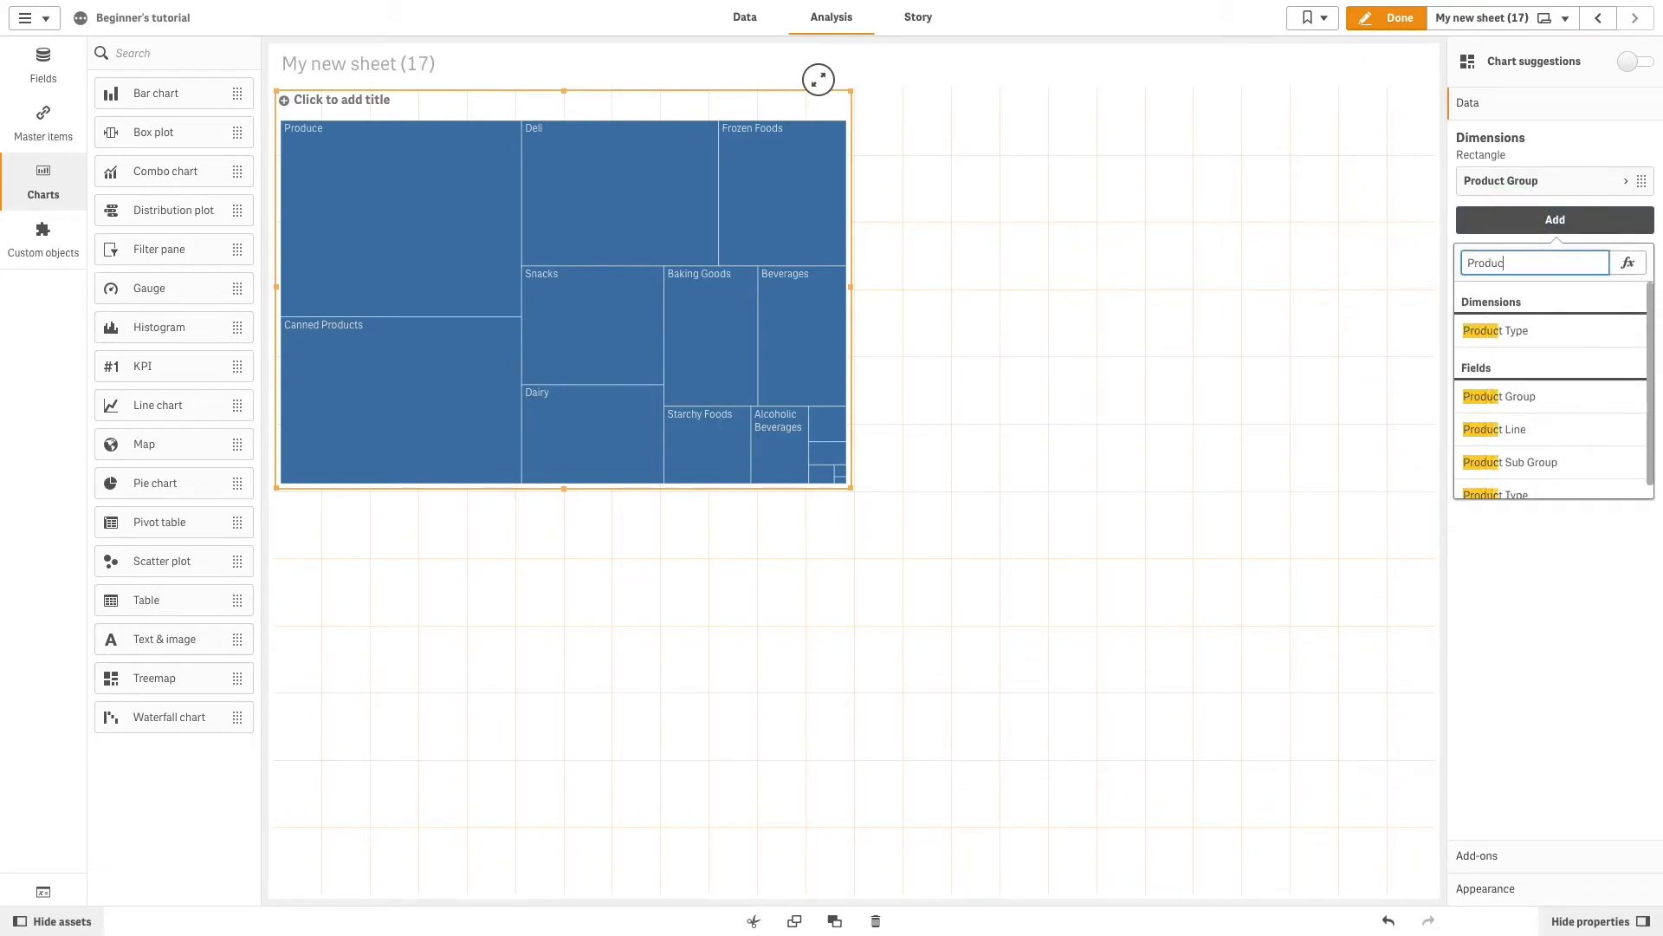
pyautogui.click(1497, 329)
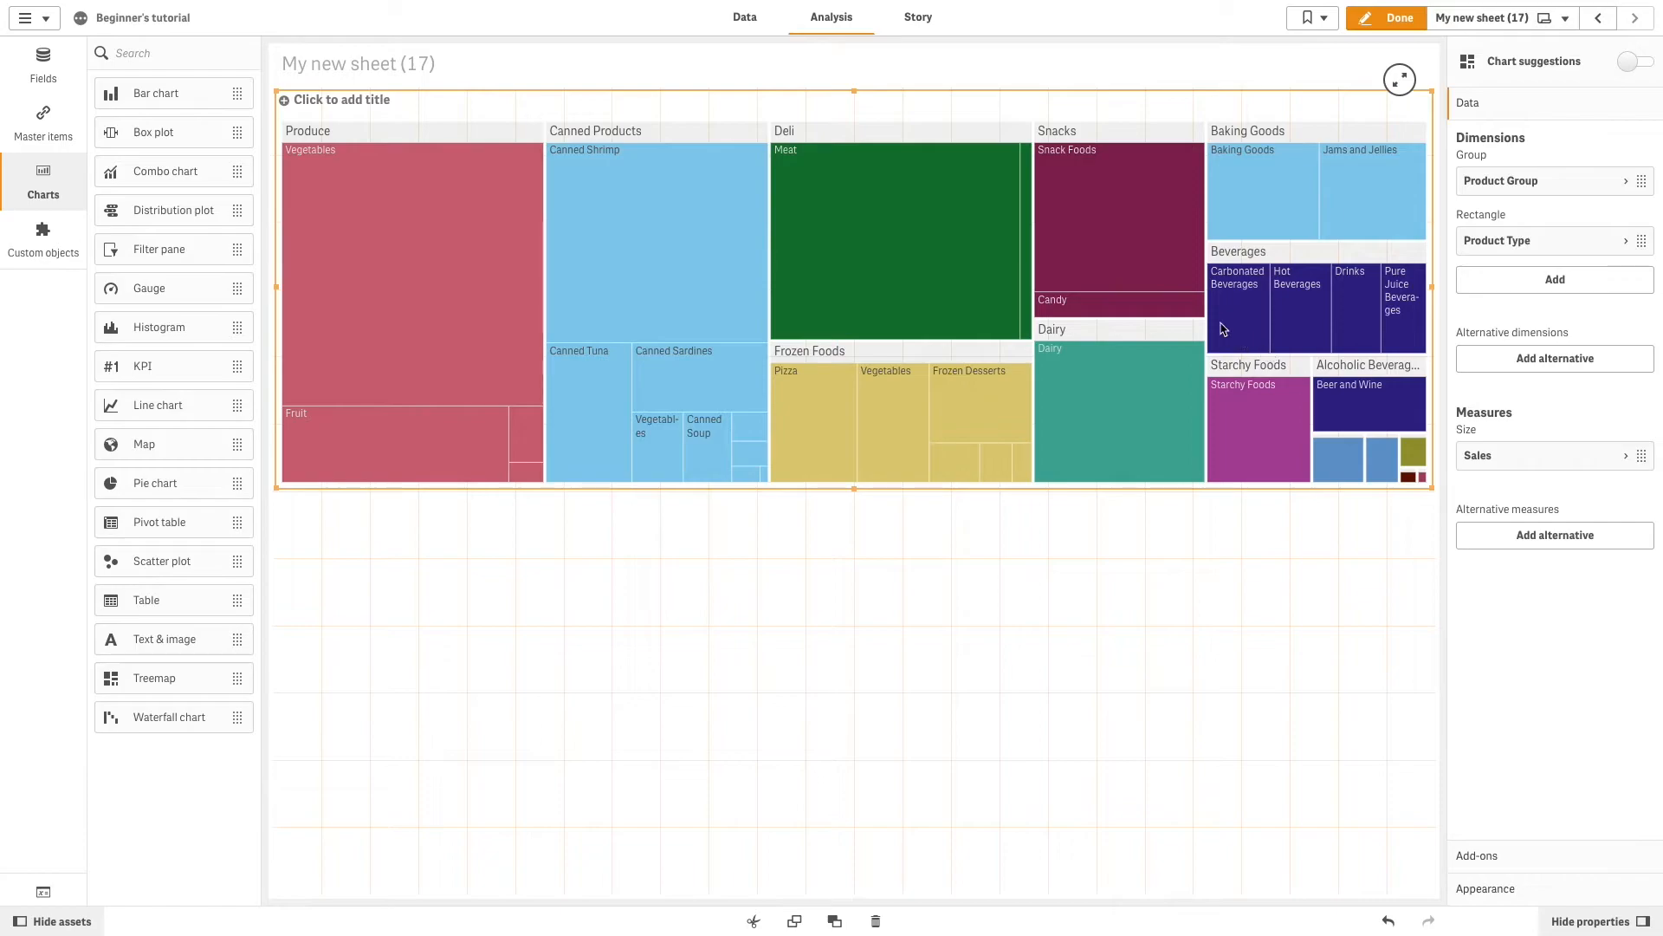
# Step: In Colors and legend, turn off Auto and colour the treemap by the Sales measure
pyautogui.click(1487, 729)
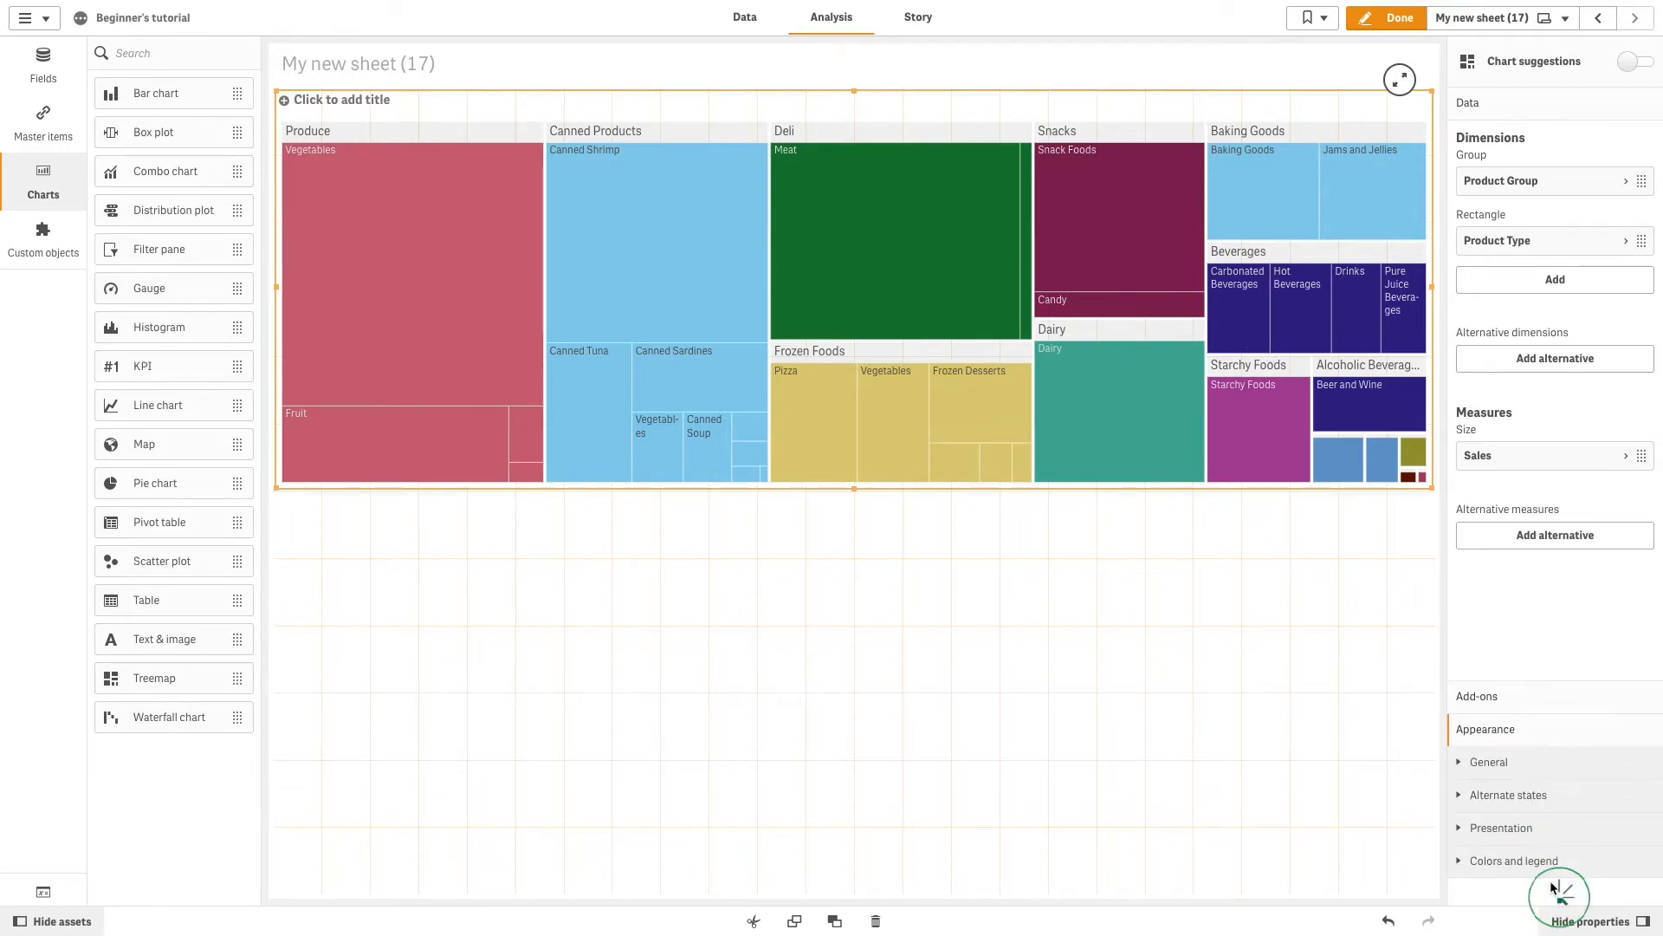
pyautogui.click(1513, 301)
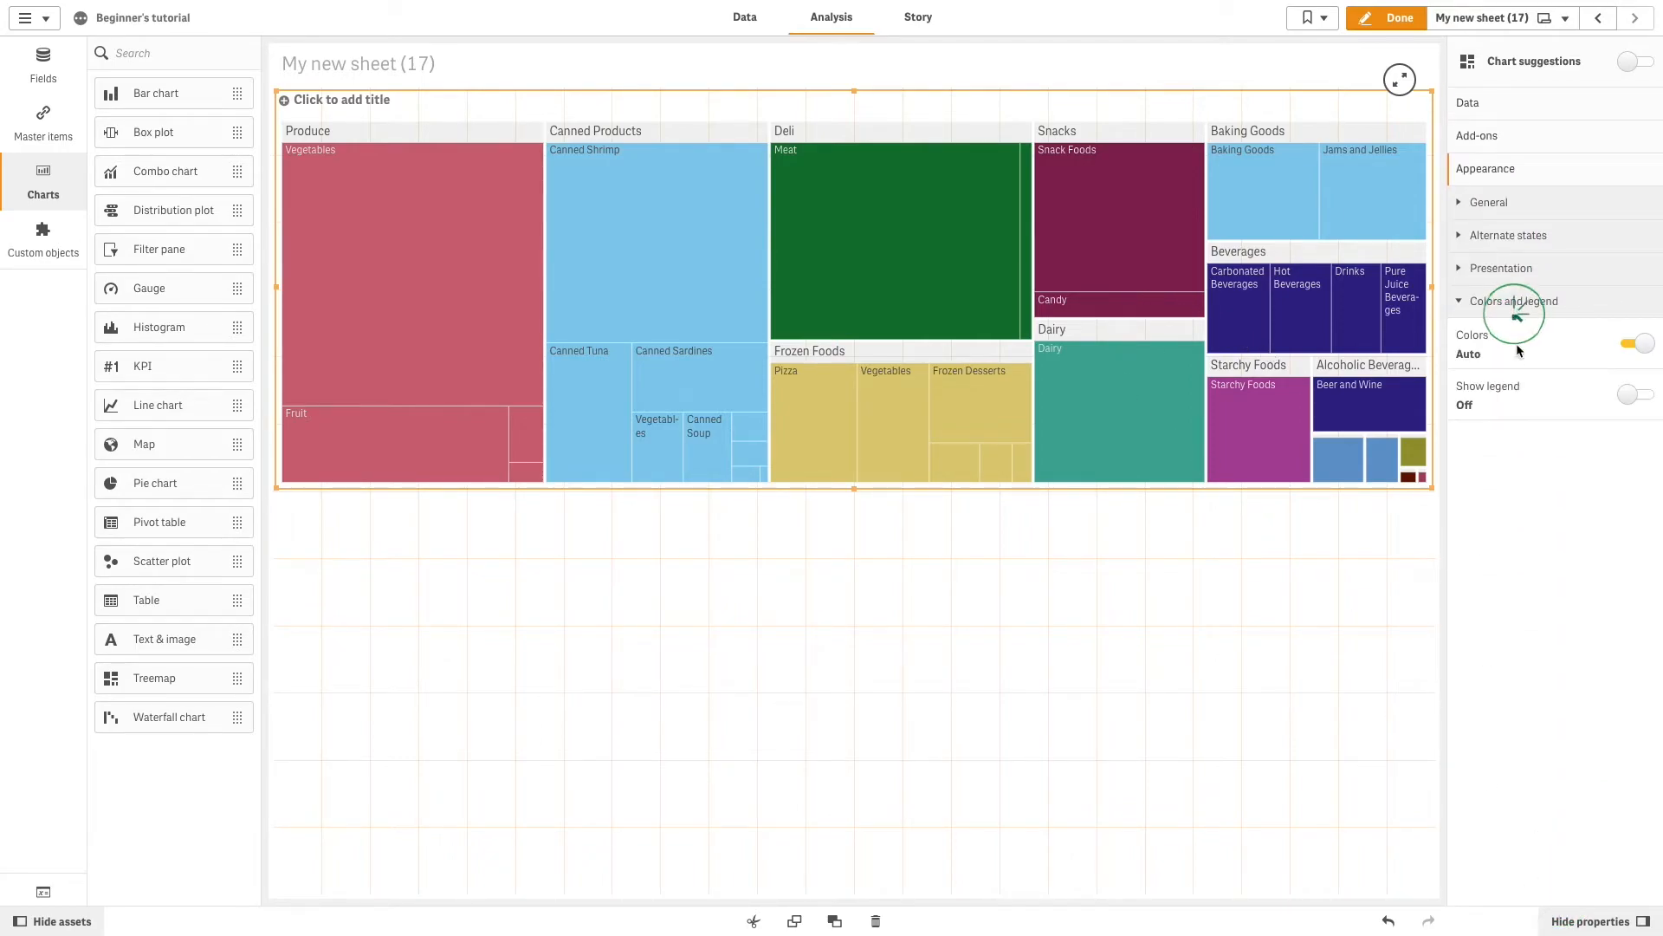
pyautogui.click(1638, 343)
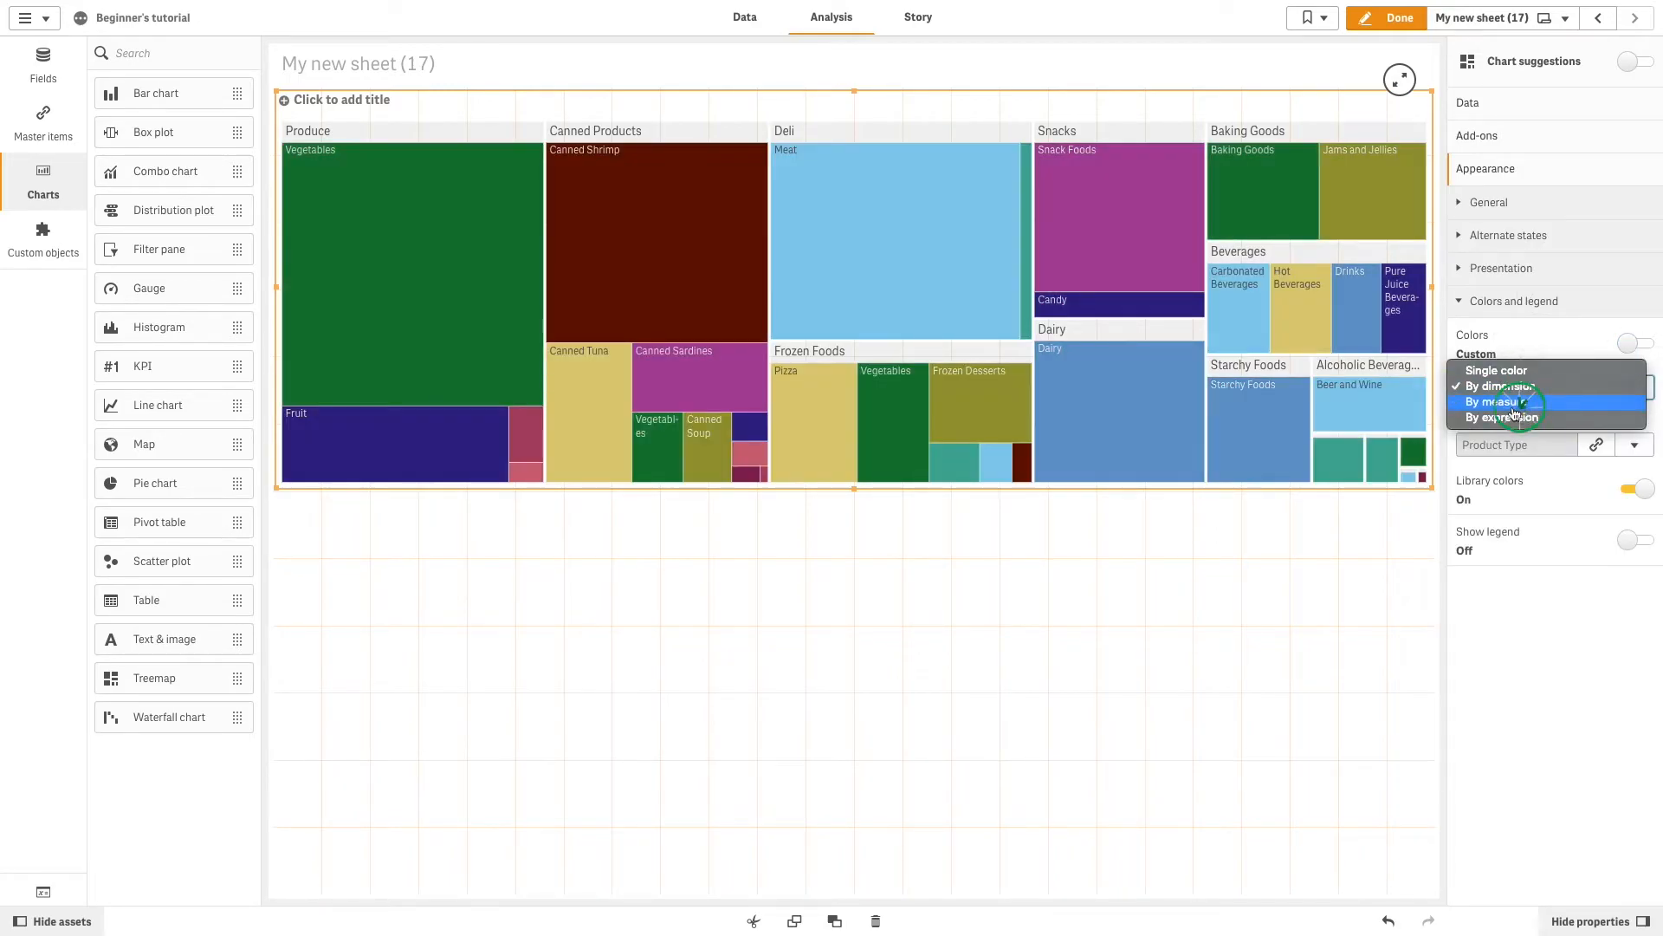
pyautogui.click(1497, 400)
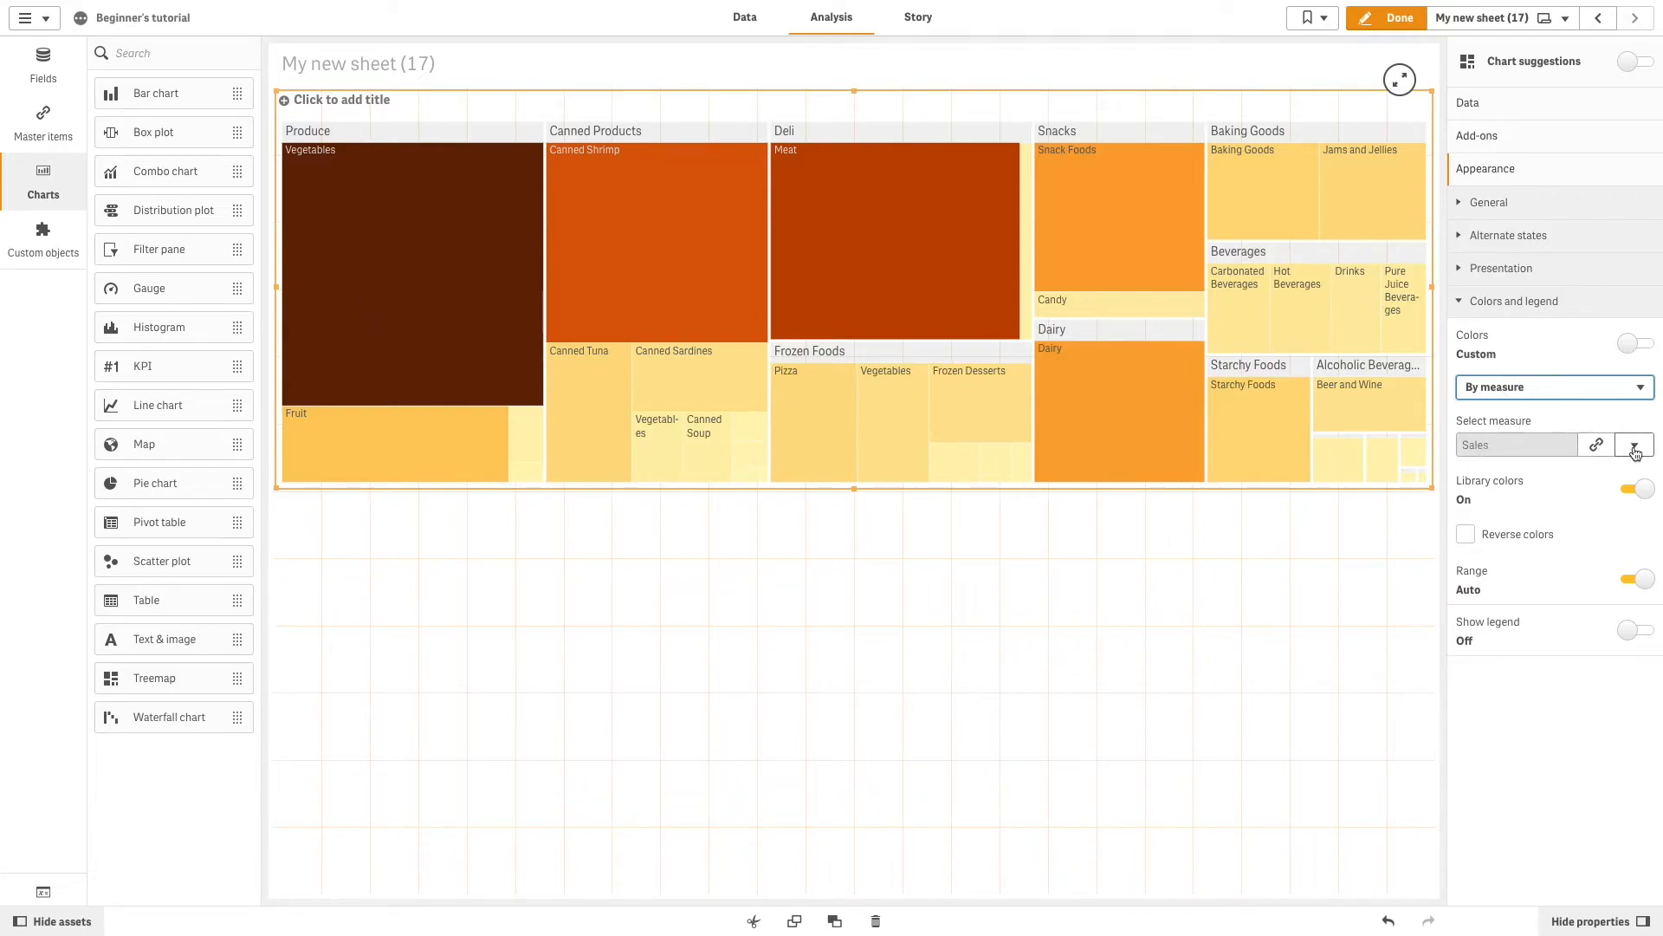
pyautogui.click(1634, 443)
pyautogui.write('Re')
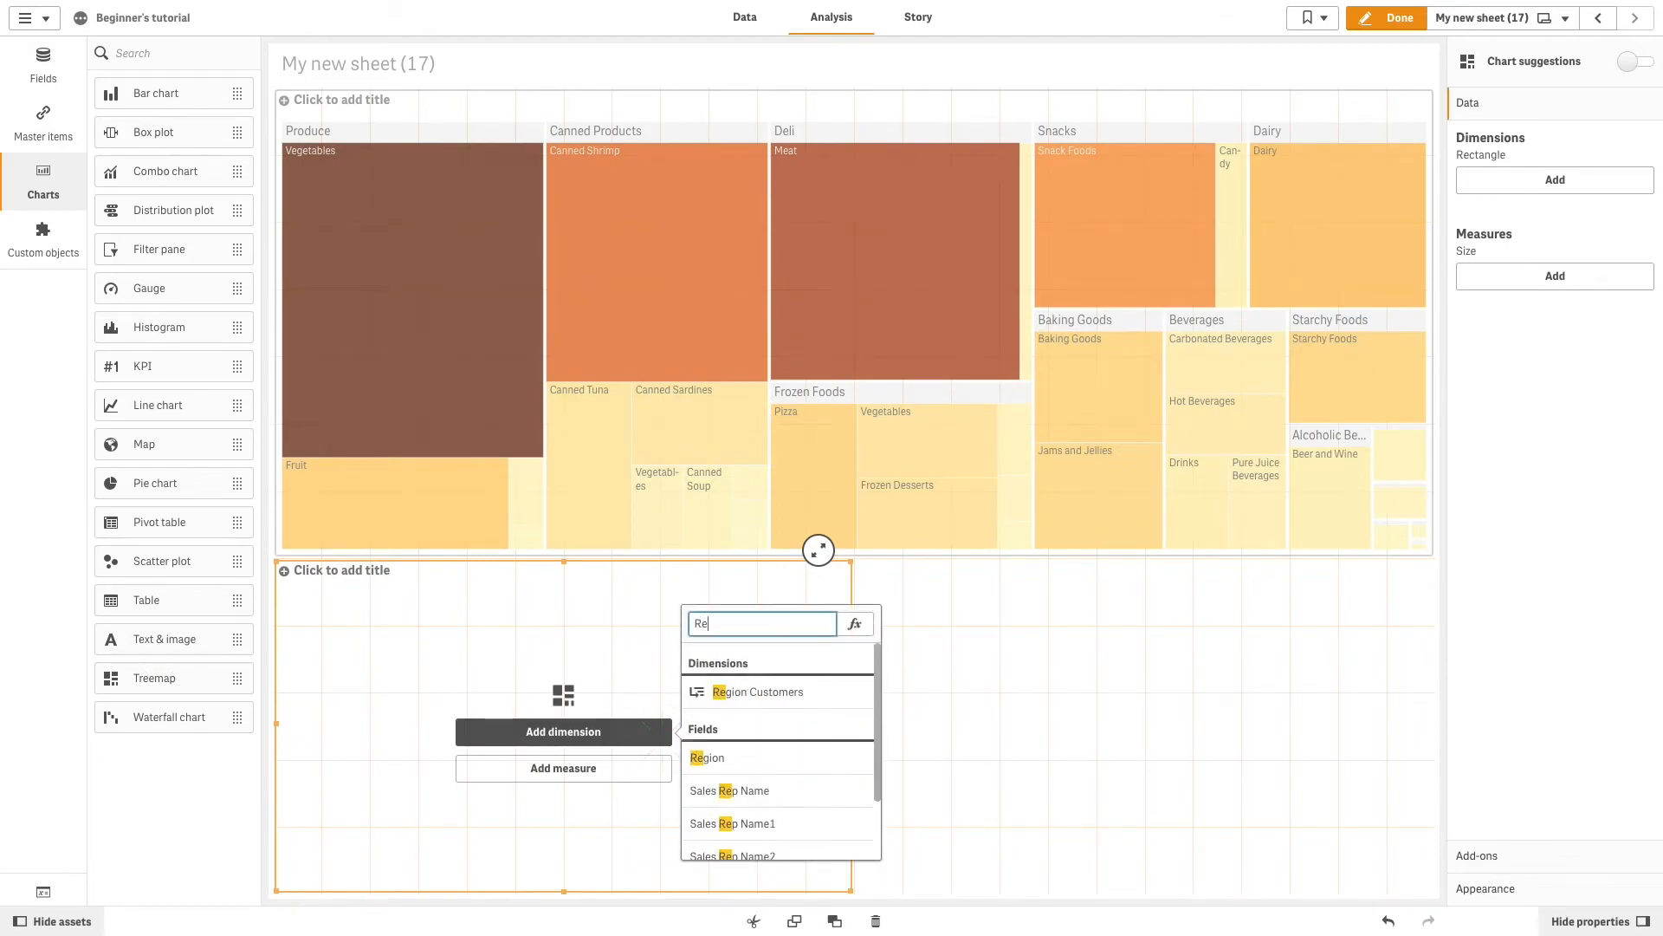
# Step: Give the second treemap dimension Region, measure Sales, and a Product Line dimension
pyautogui.click(706, 757)
pyautogui.write('Sa')
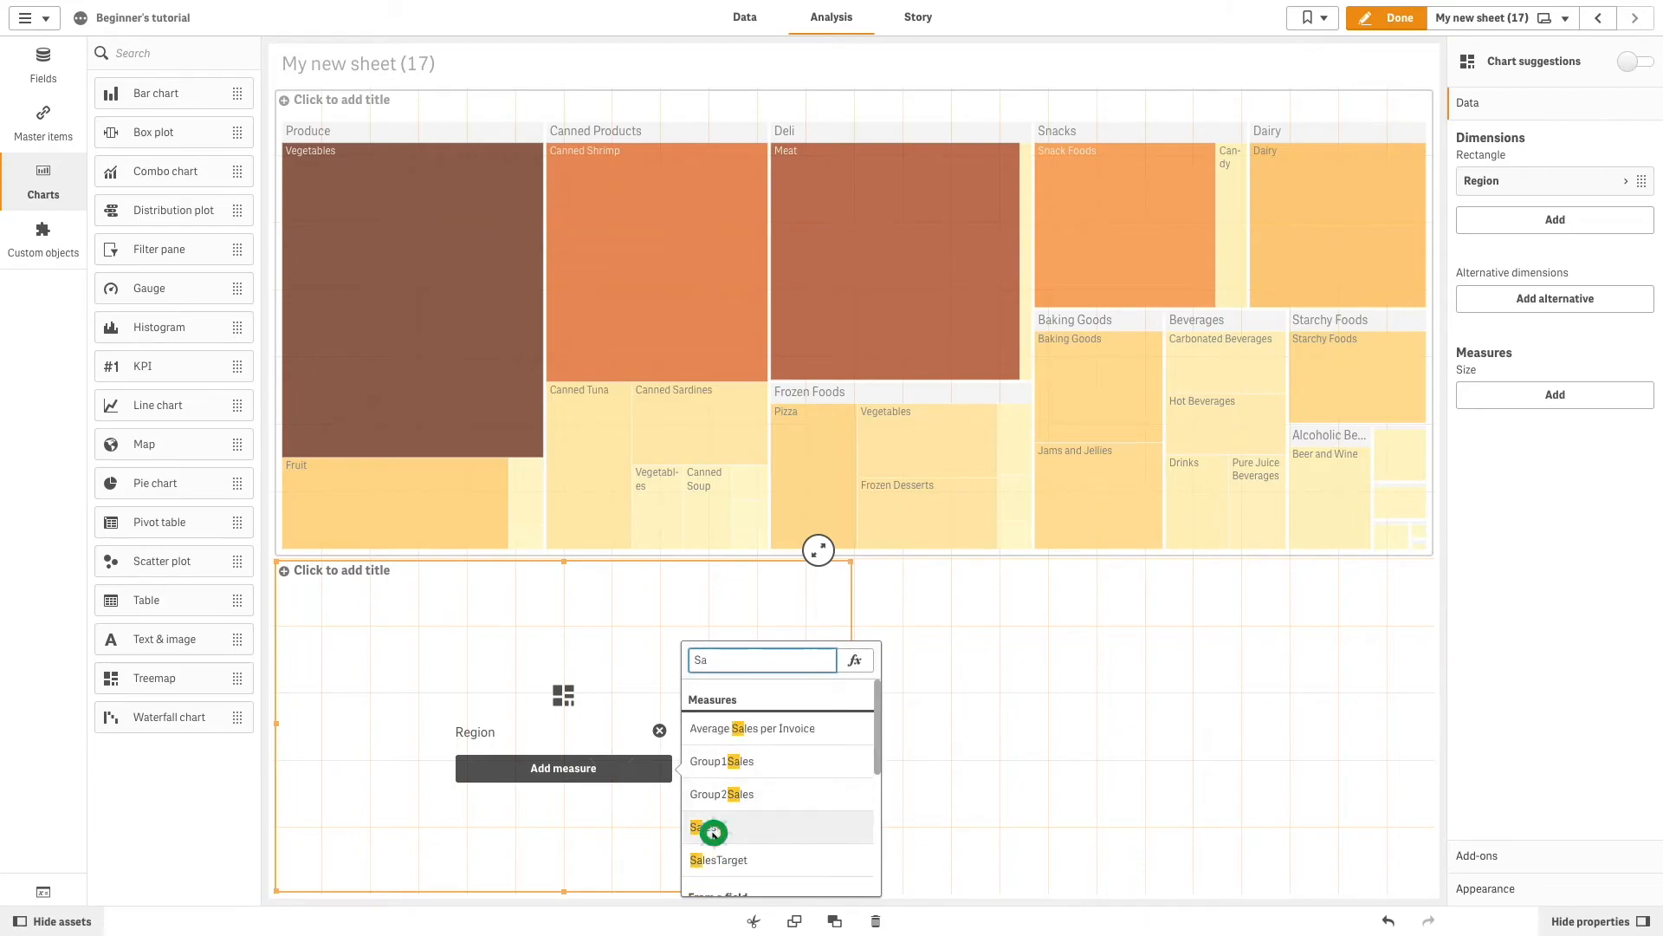
pyautogui.click(701, 827)
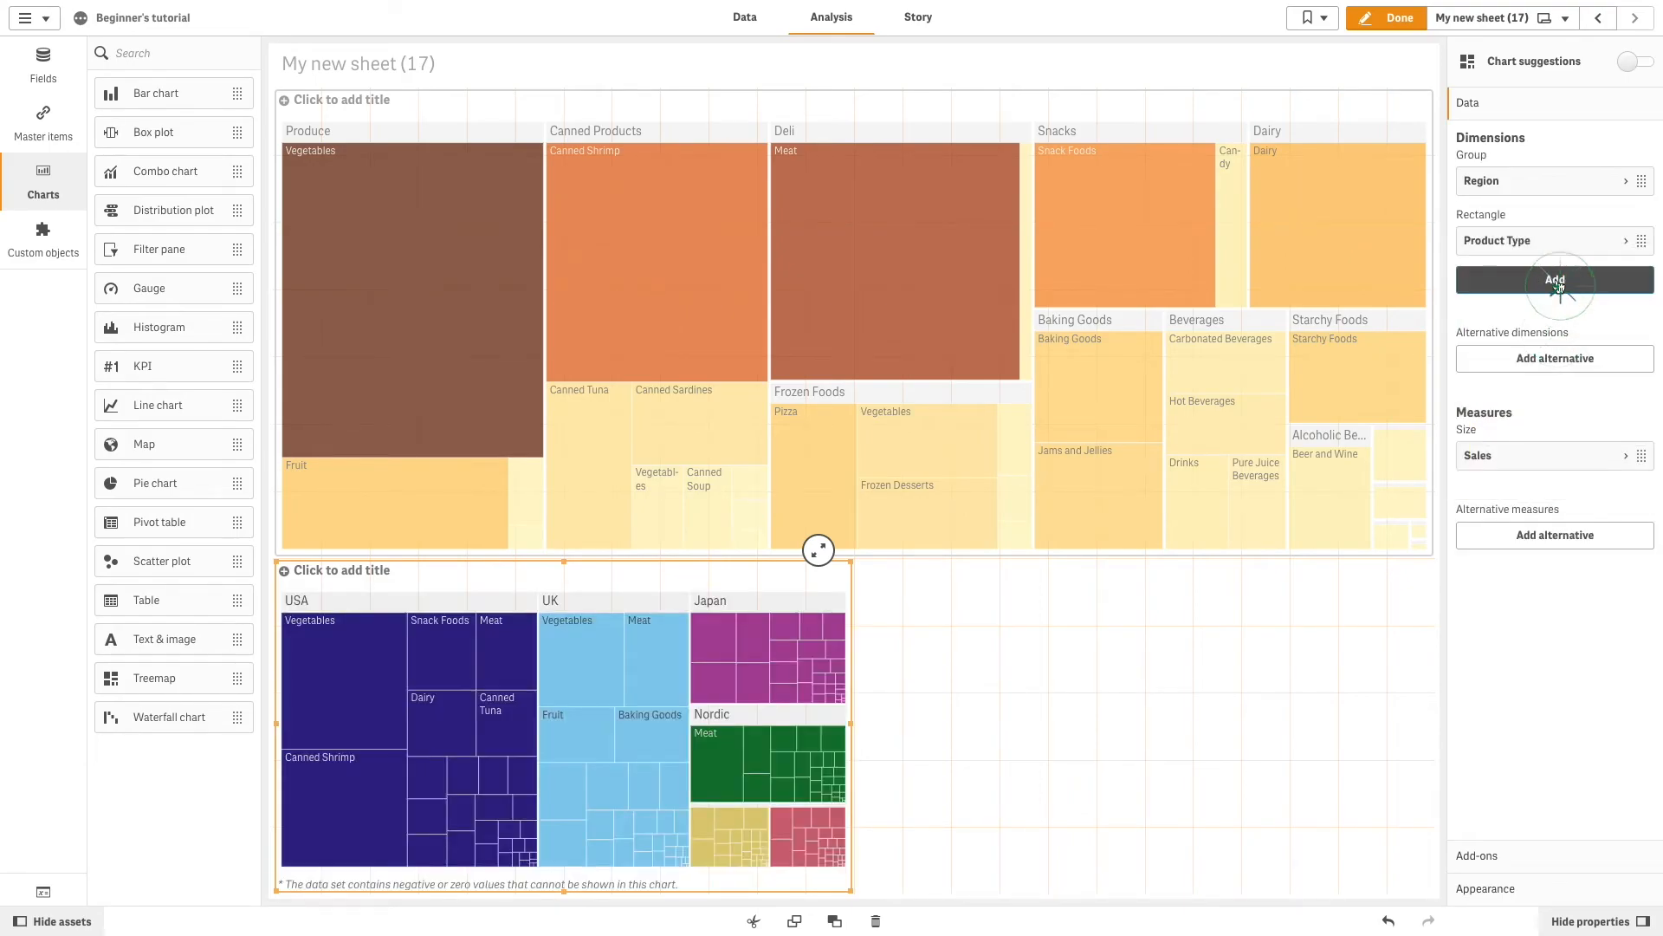
pyautogui.write('Pr')
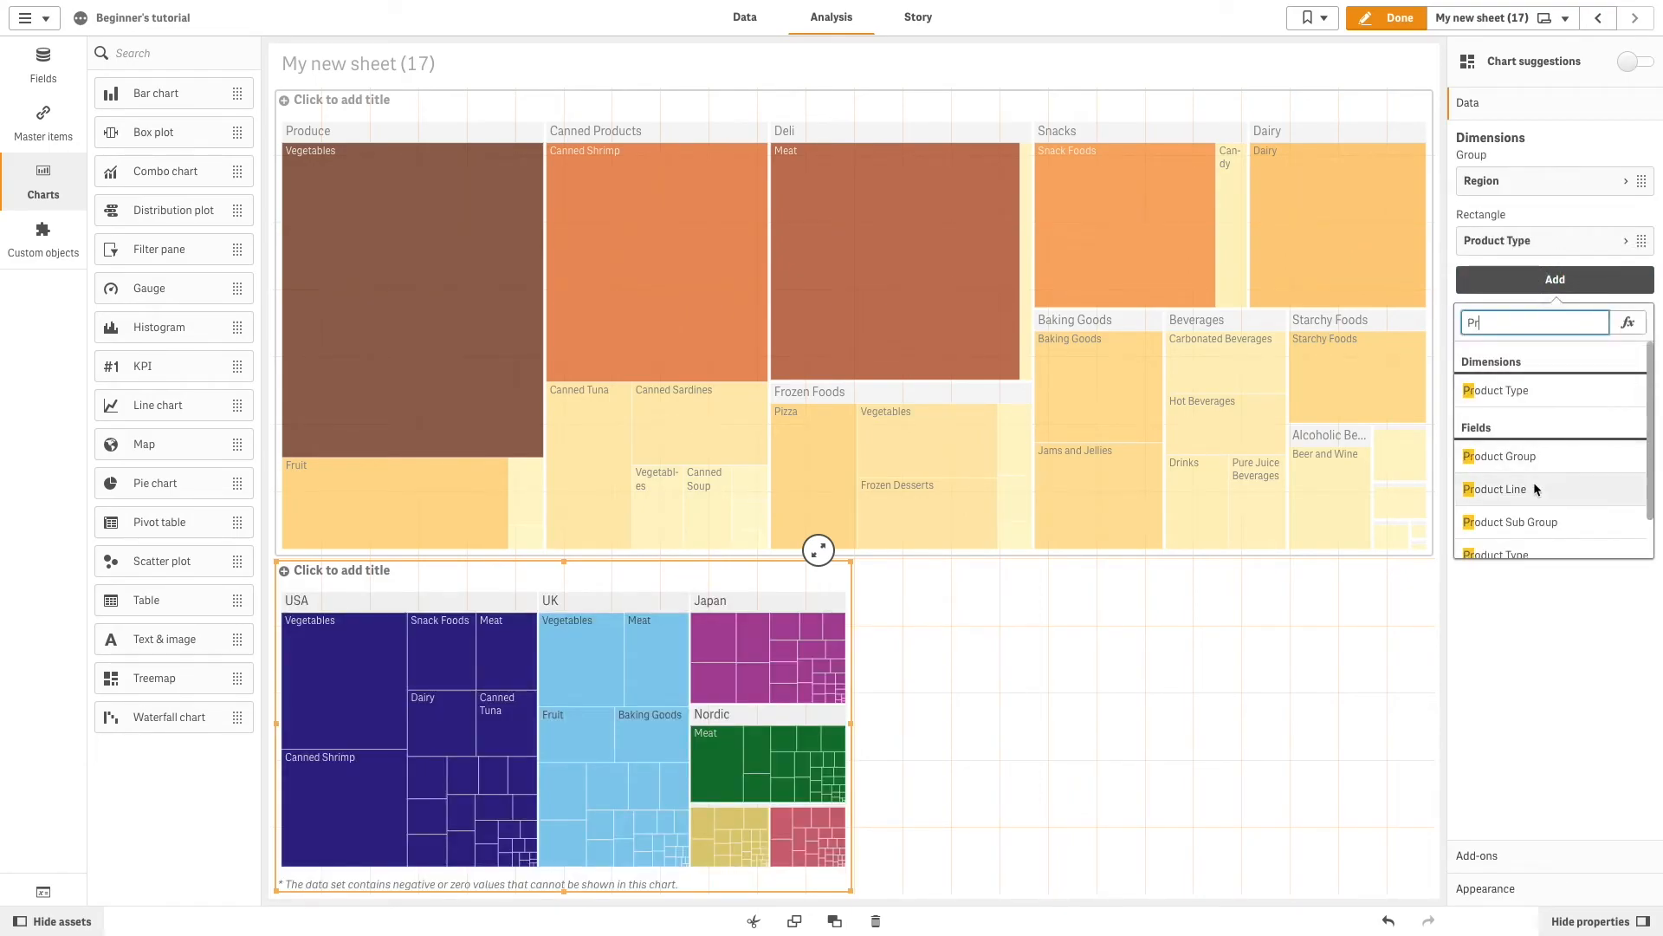
pyautogui.click(1504, 489)
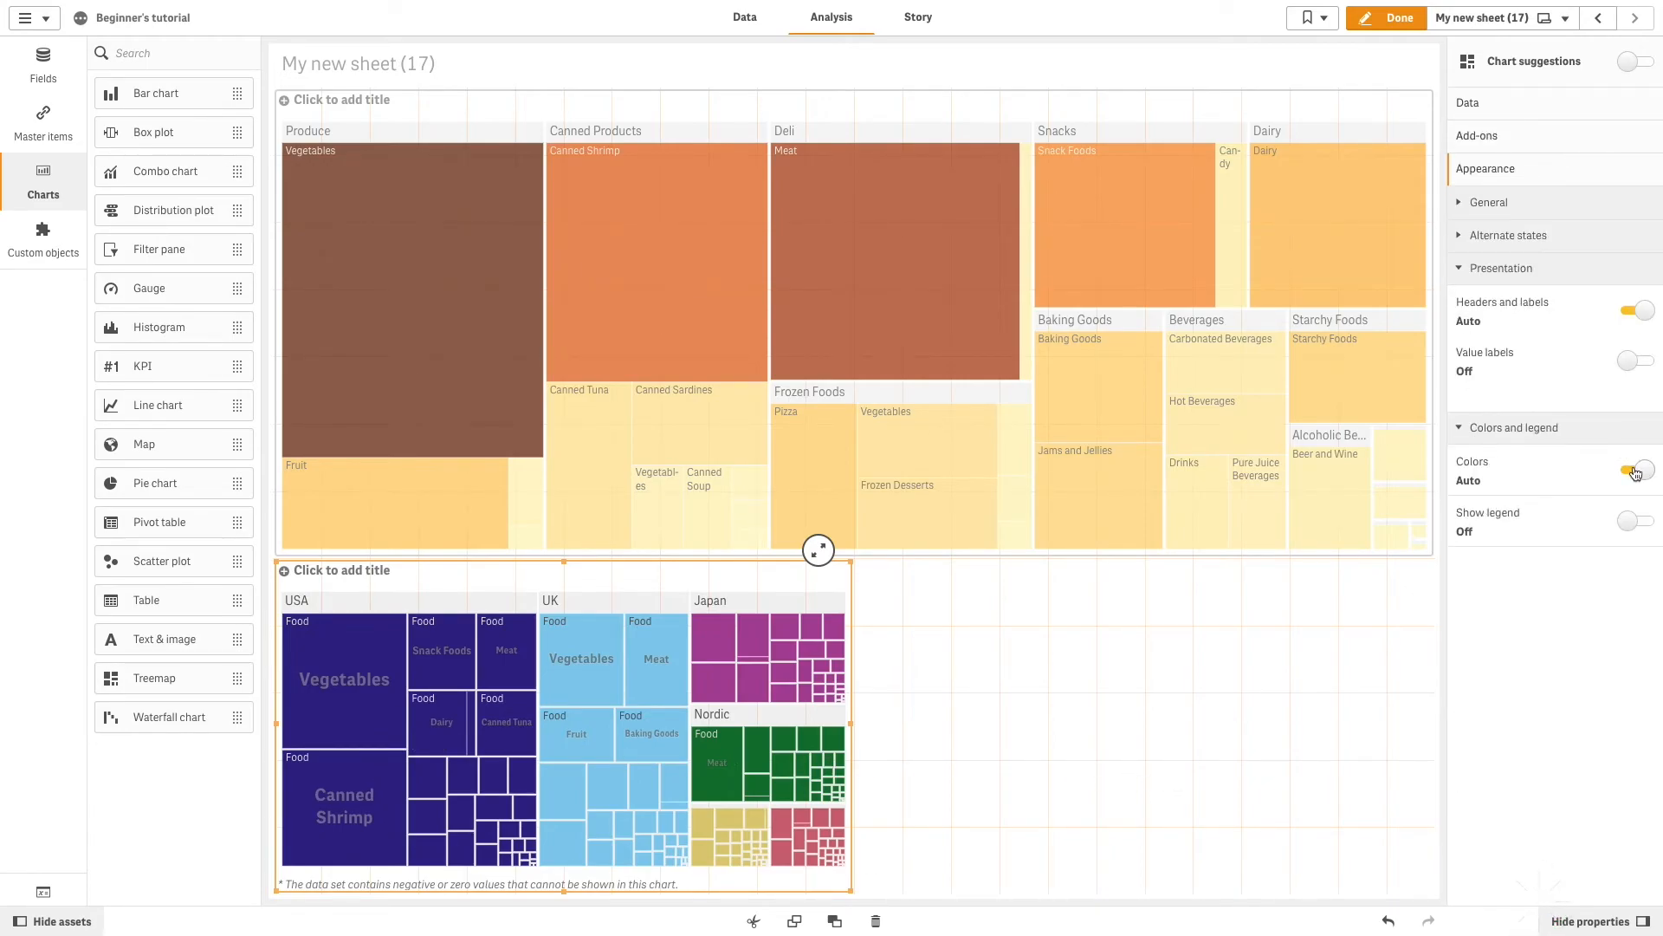
# Step: Colour the regional treemap by dimension Product Line and leave edit mode with Done
pyautogui.click(1637, 471)
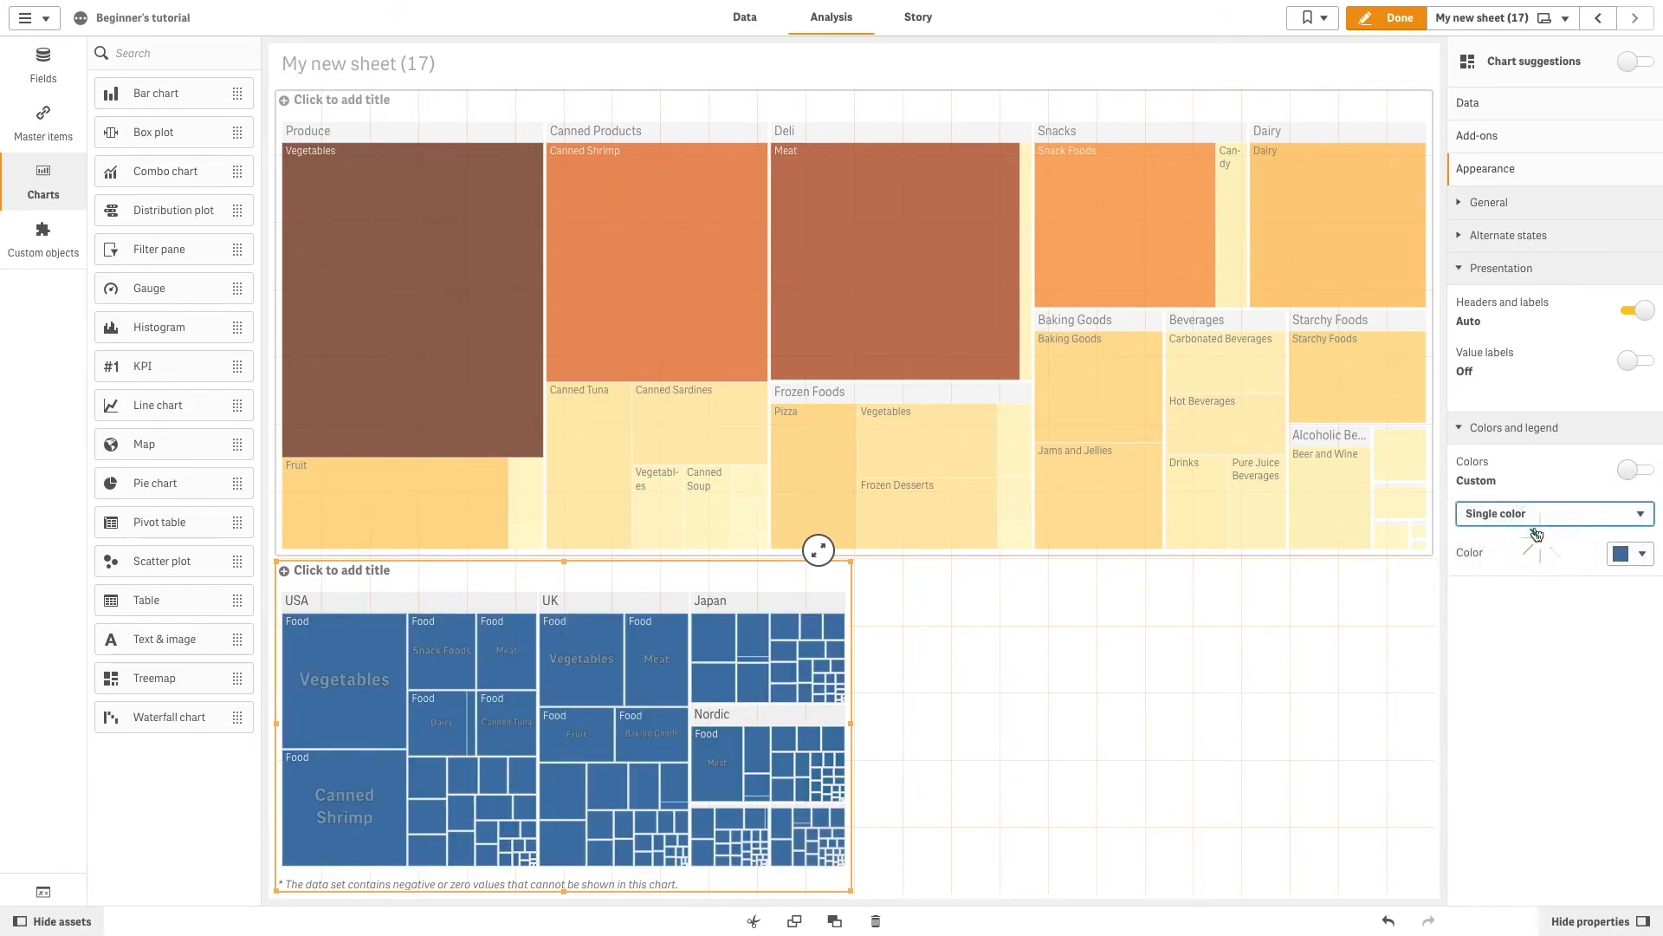
pyautogui.click(1550, 513)
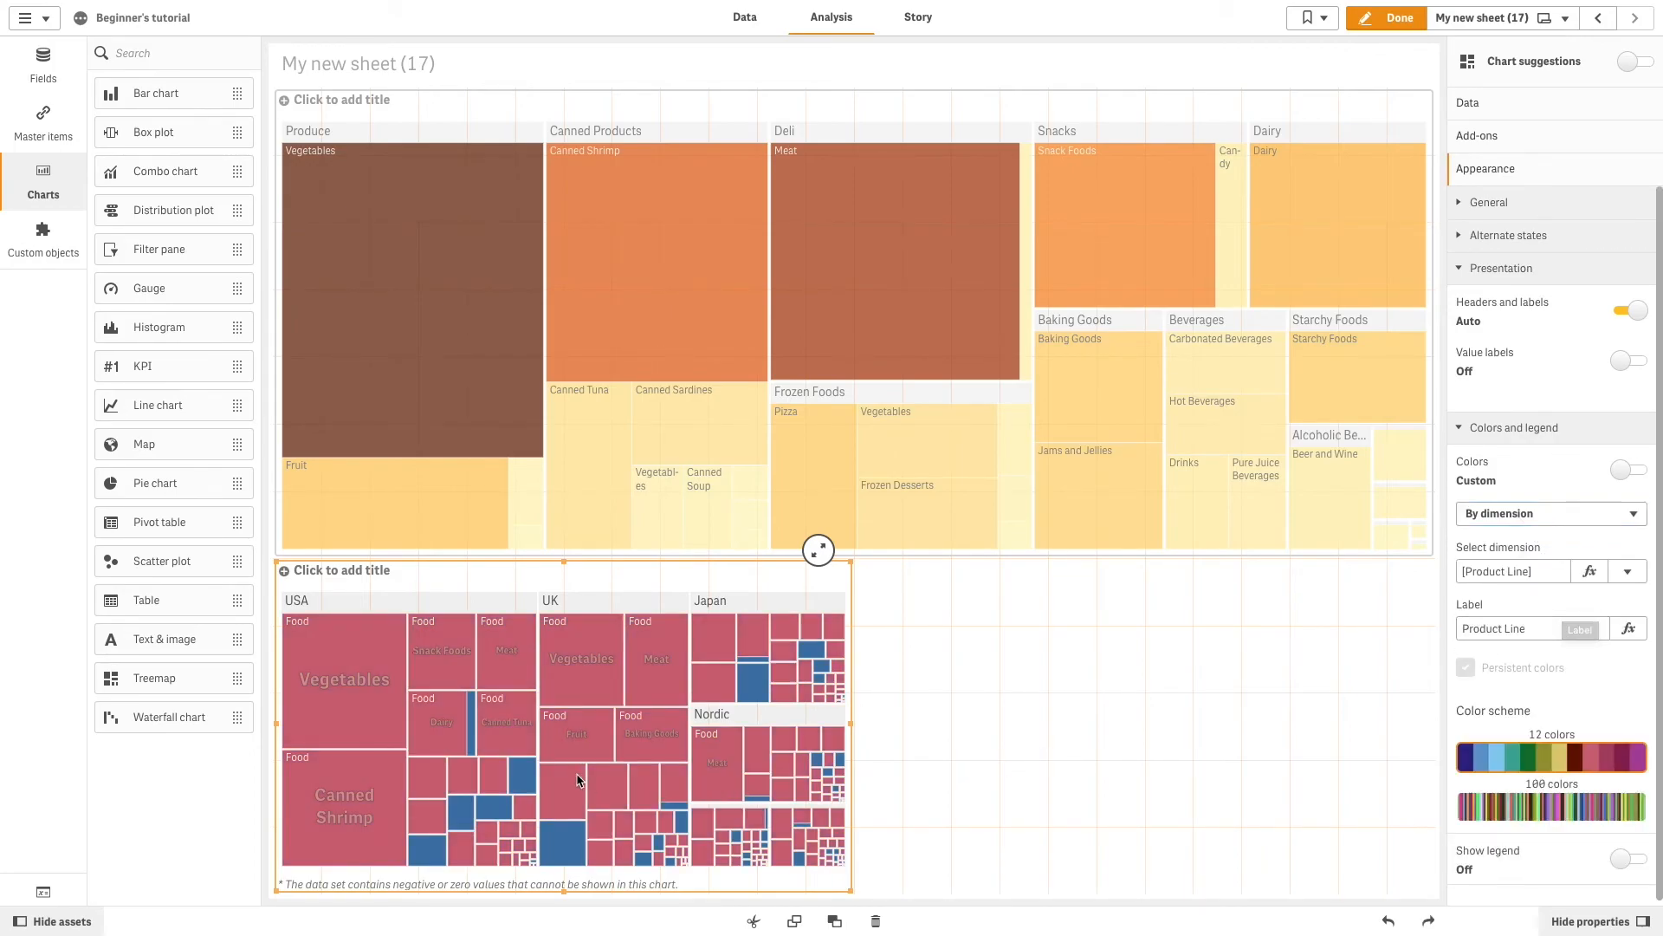
pyautogui.click(1398, 18)
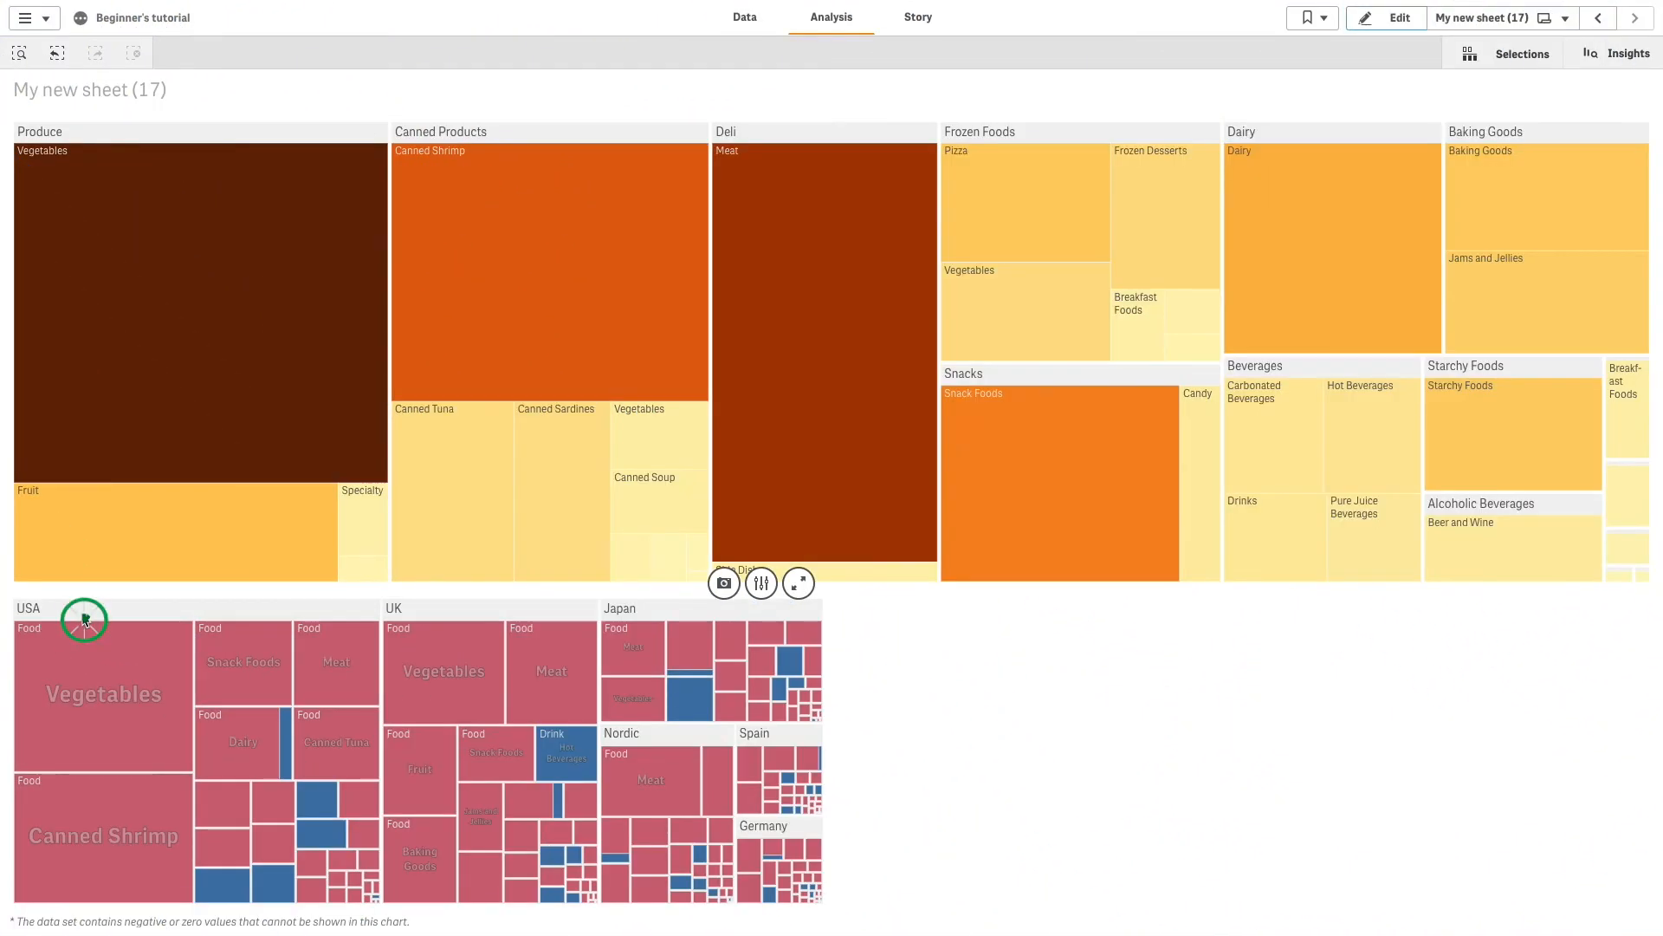
# Step: Select the USA block in the region treemap and confirm the Region: USA selection
pyautogui.click(83, 620)
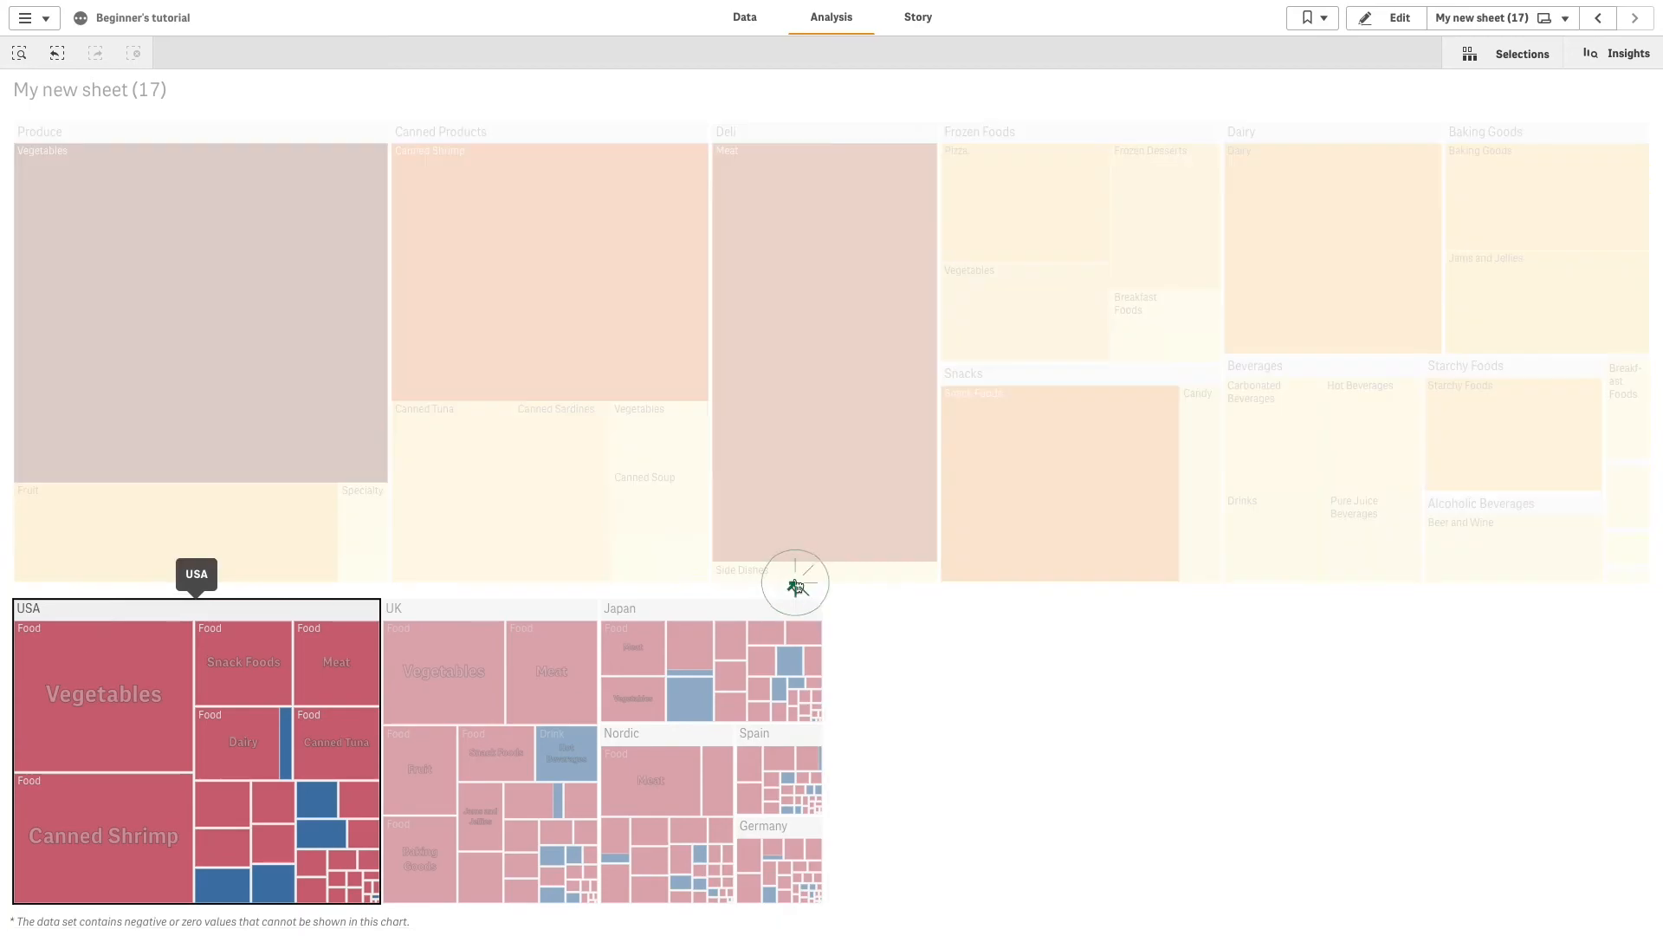
pyautogui.click(196, 608)
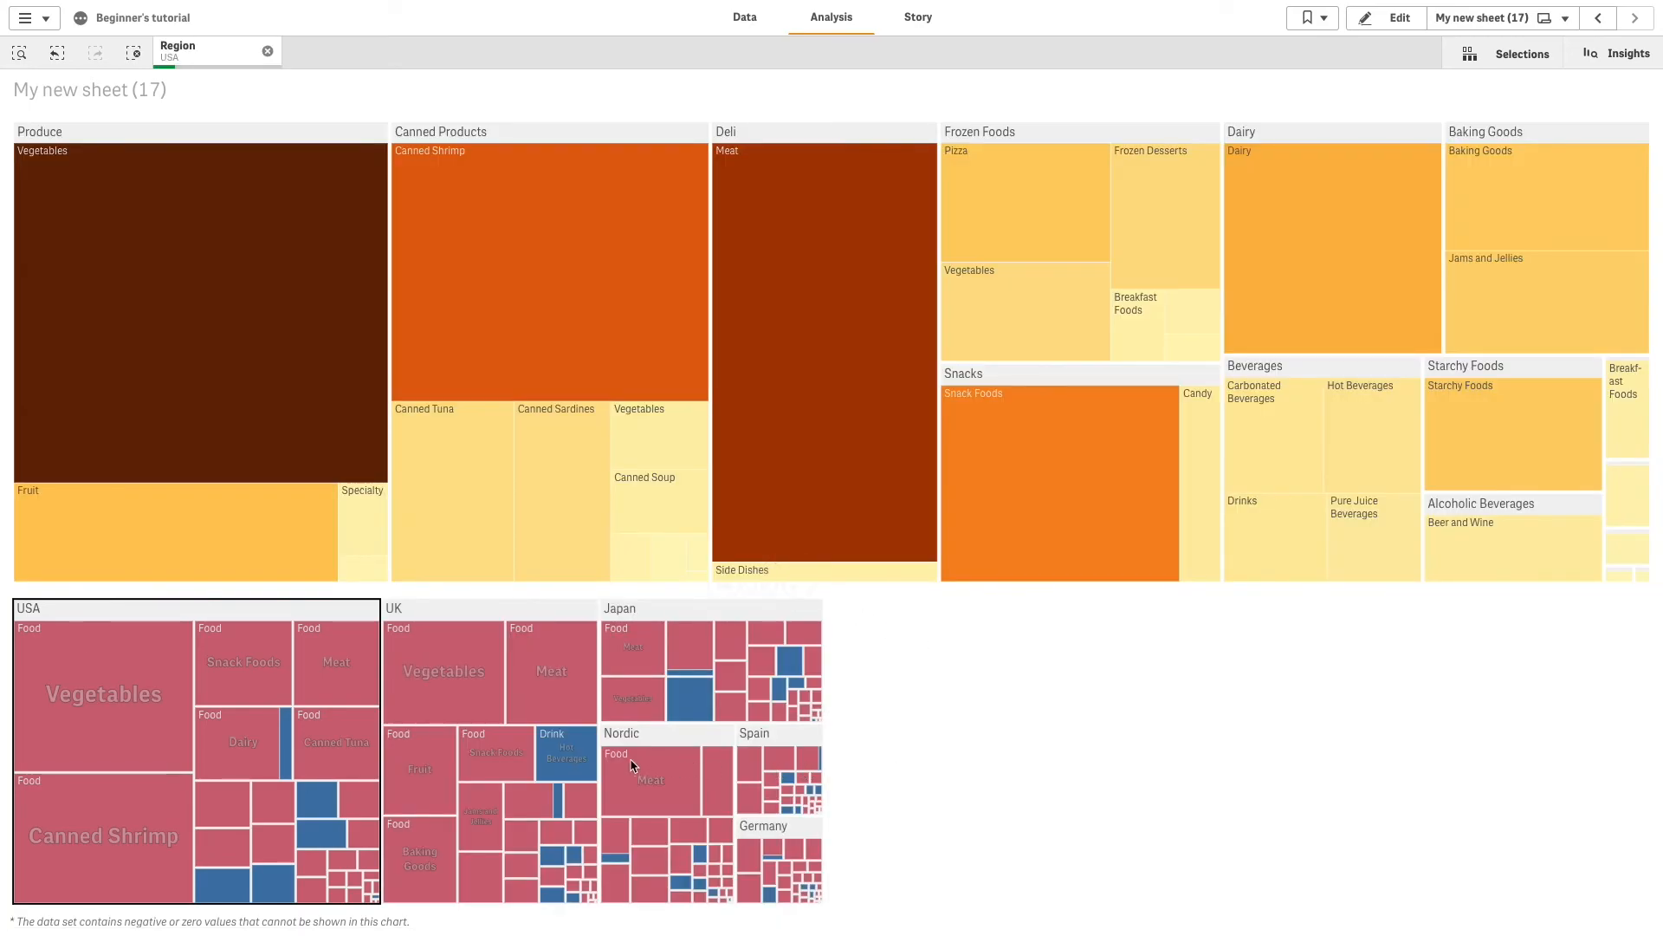